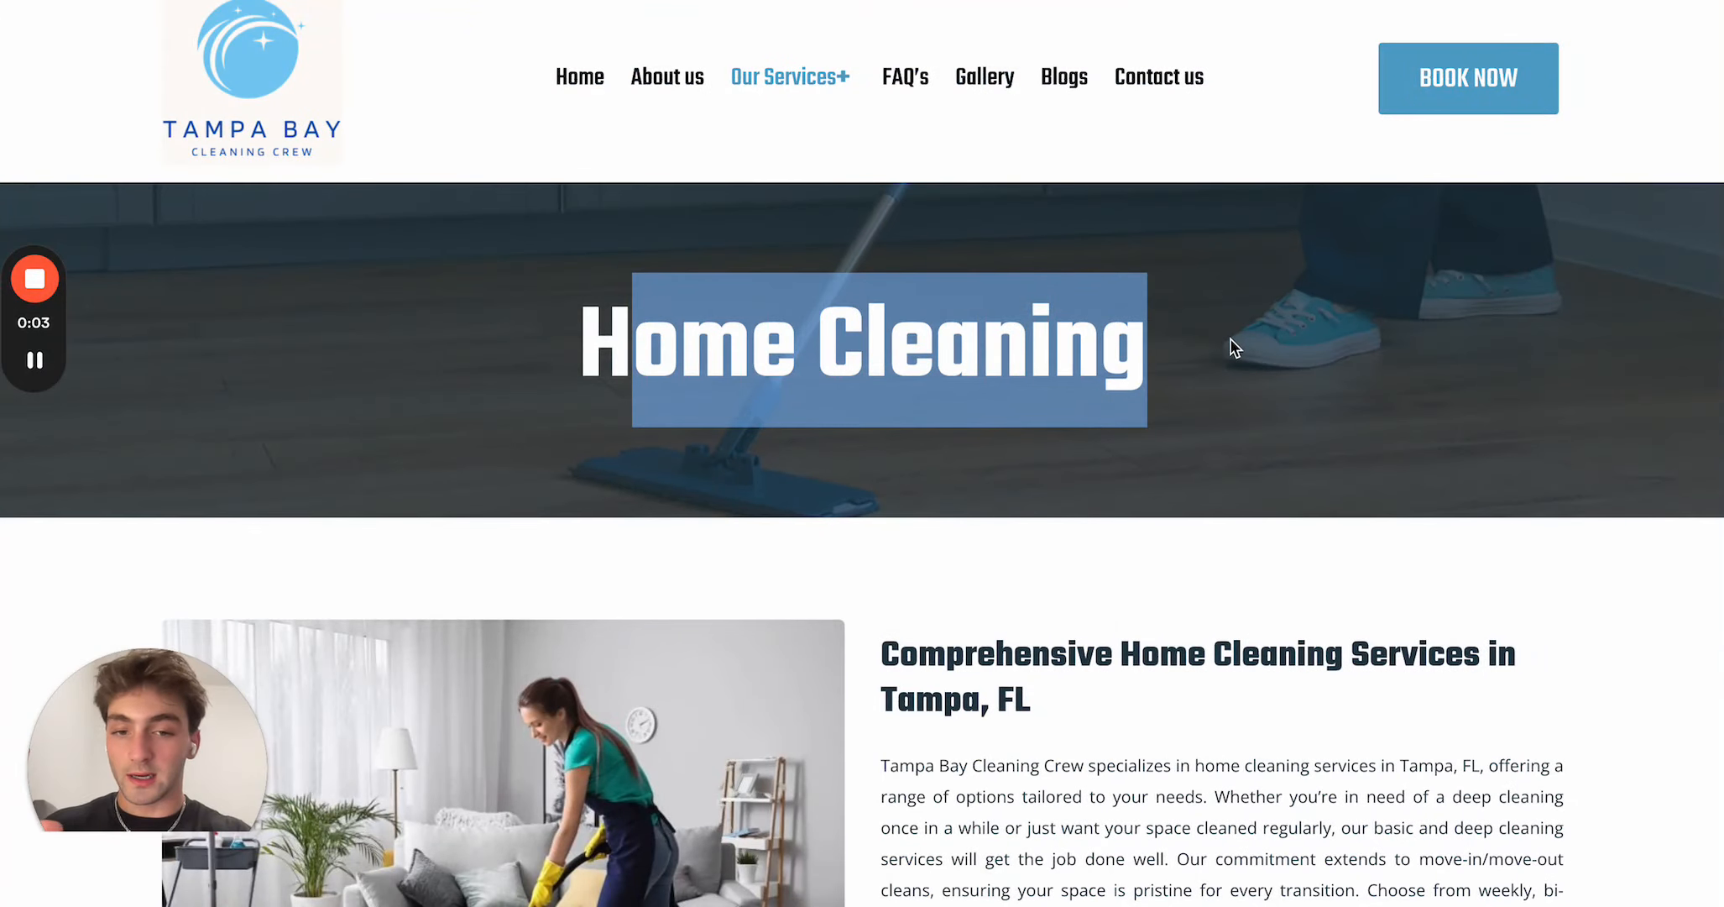
pyautogui.moveTo(1363, 359)
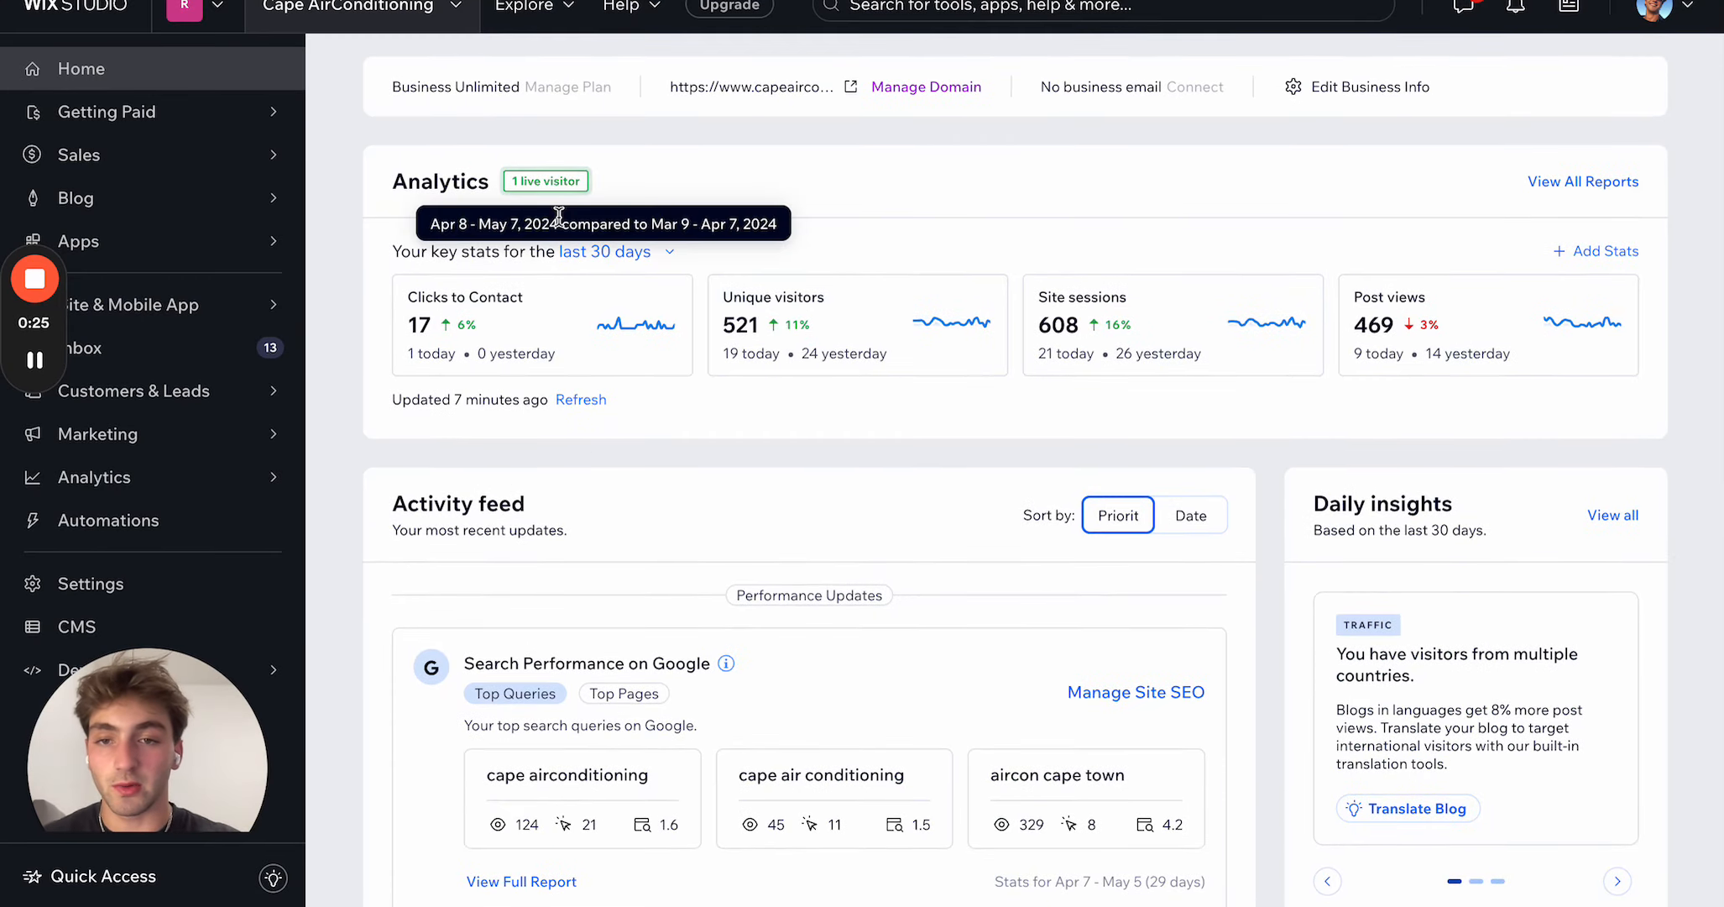
pyautogui.moveTo(527, 364)
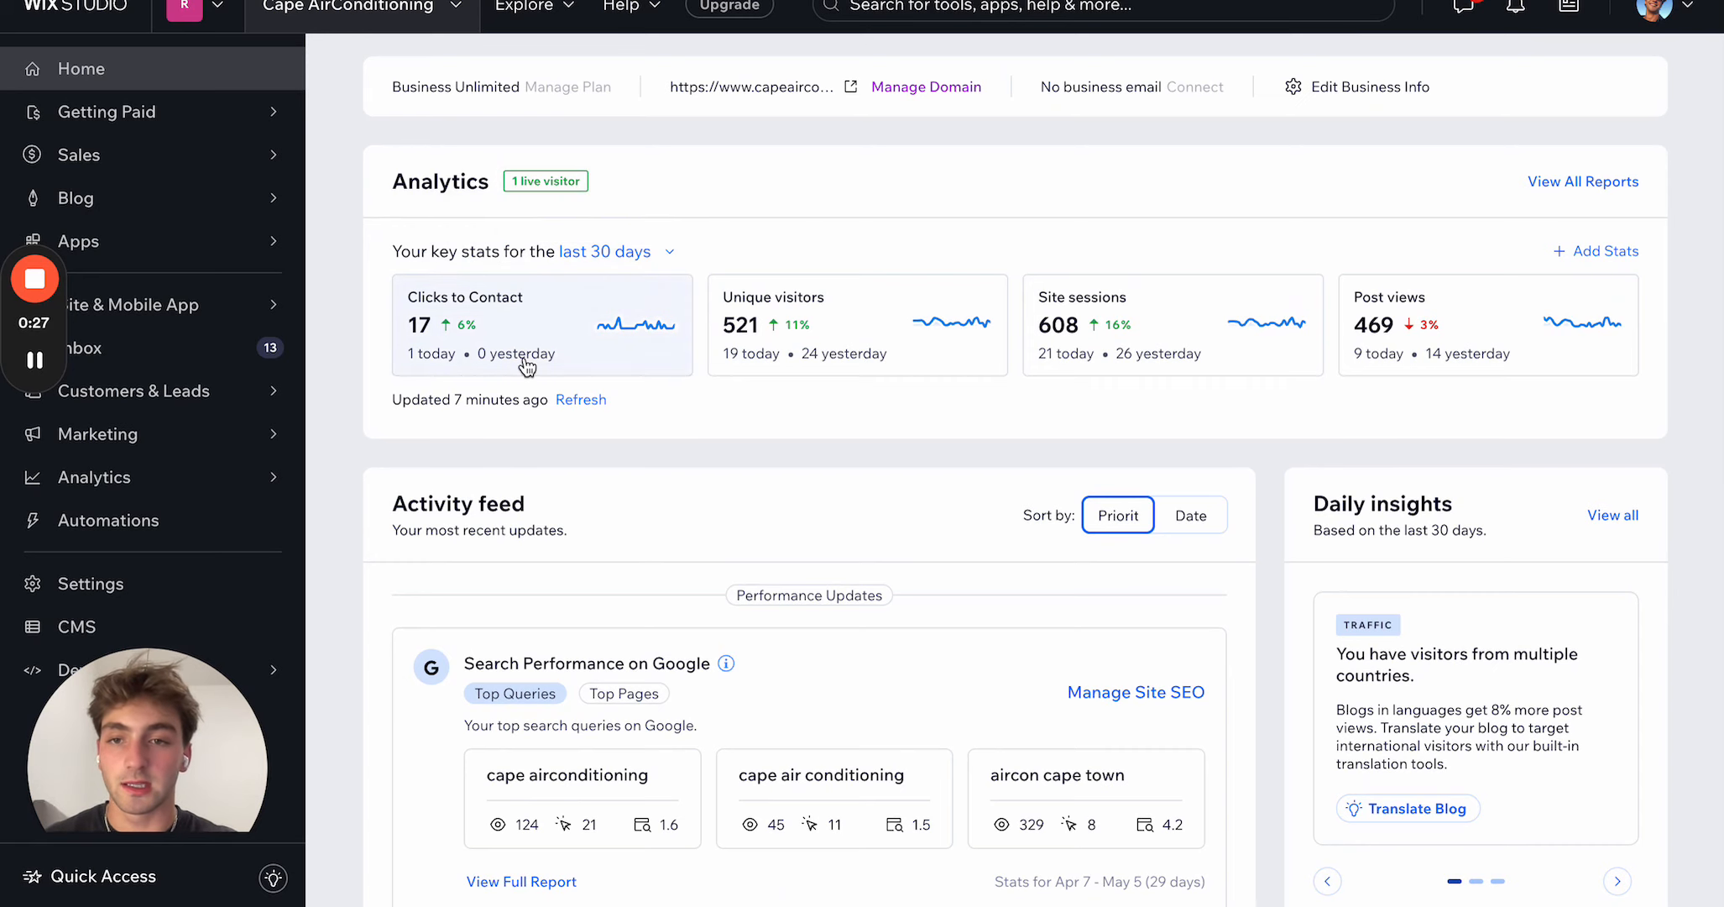
pyautogui.moveTo(603, 316)
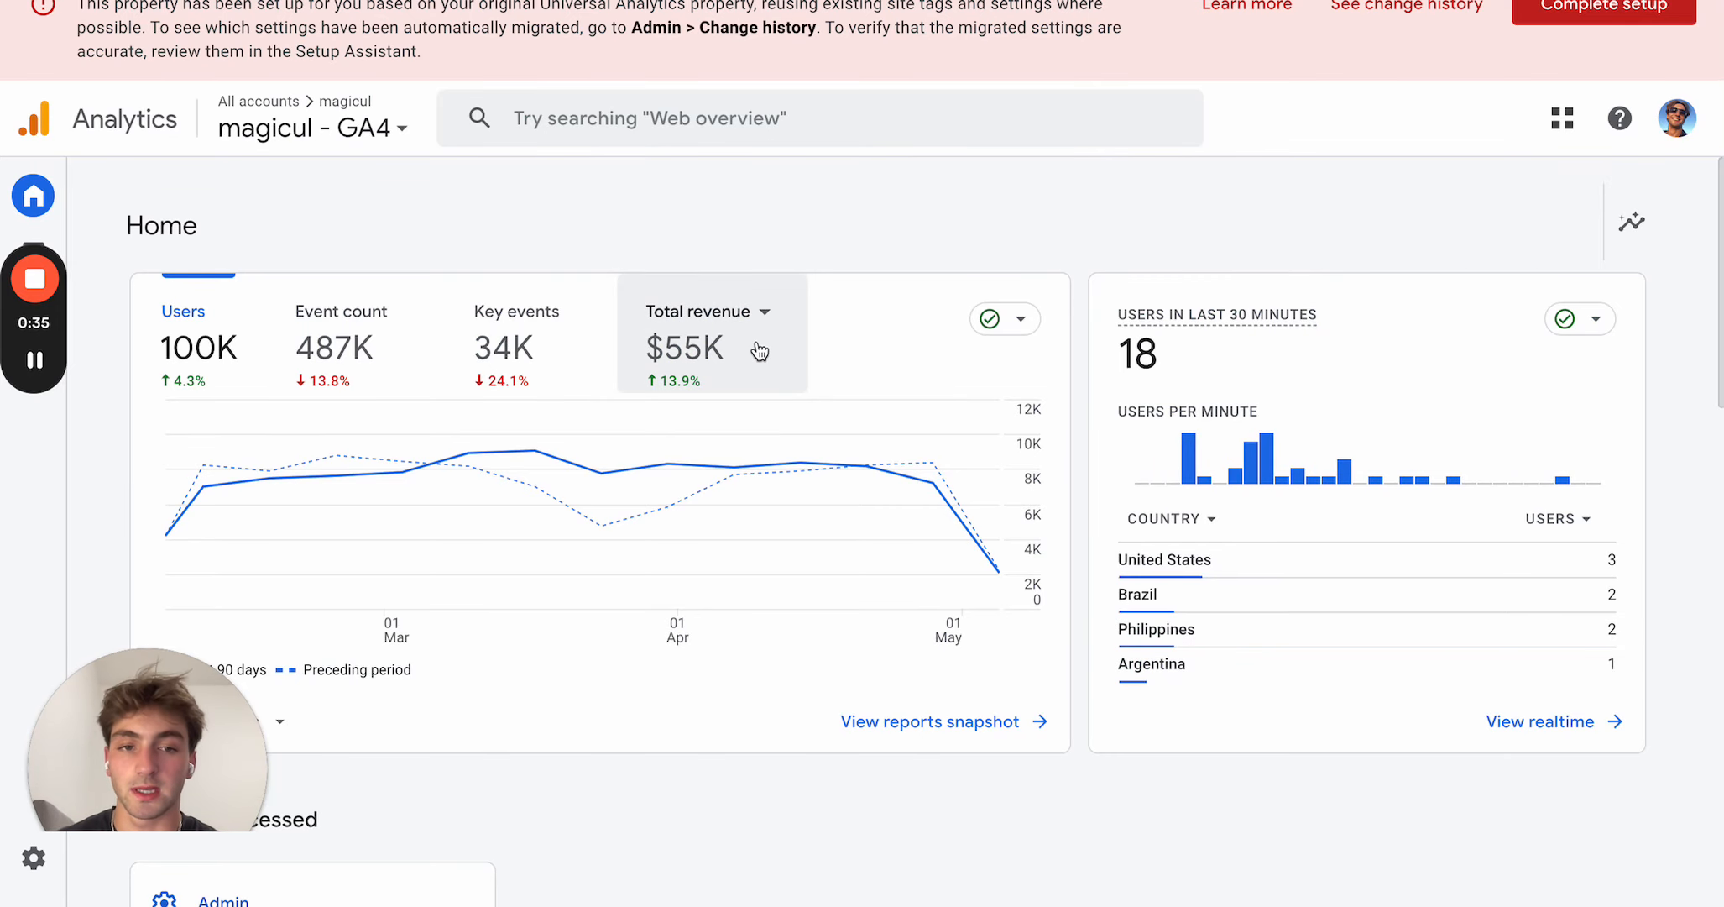
# Step: Scroll the Wix Studio dashboard's Analytics card to review site stats
pyautogui.scroll(-3)
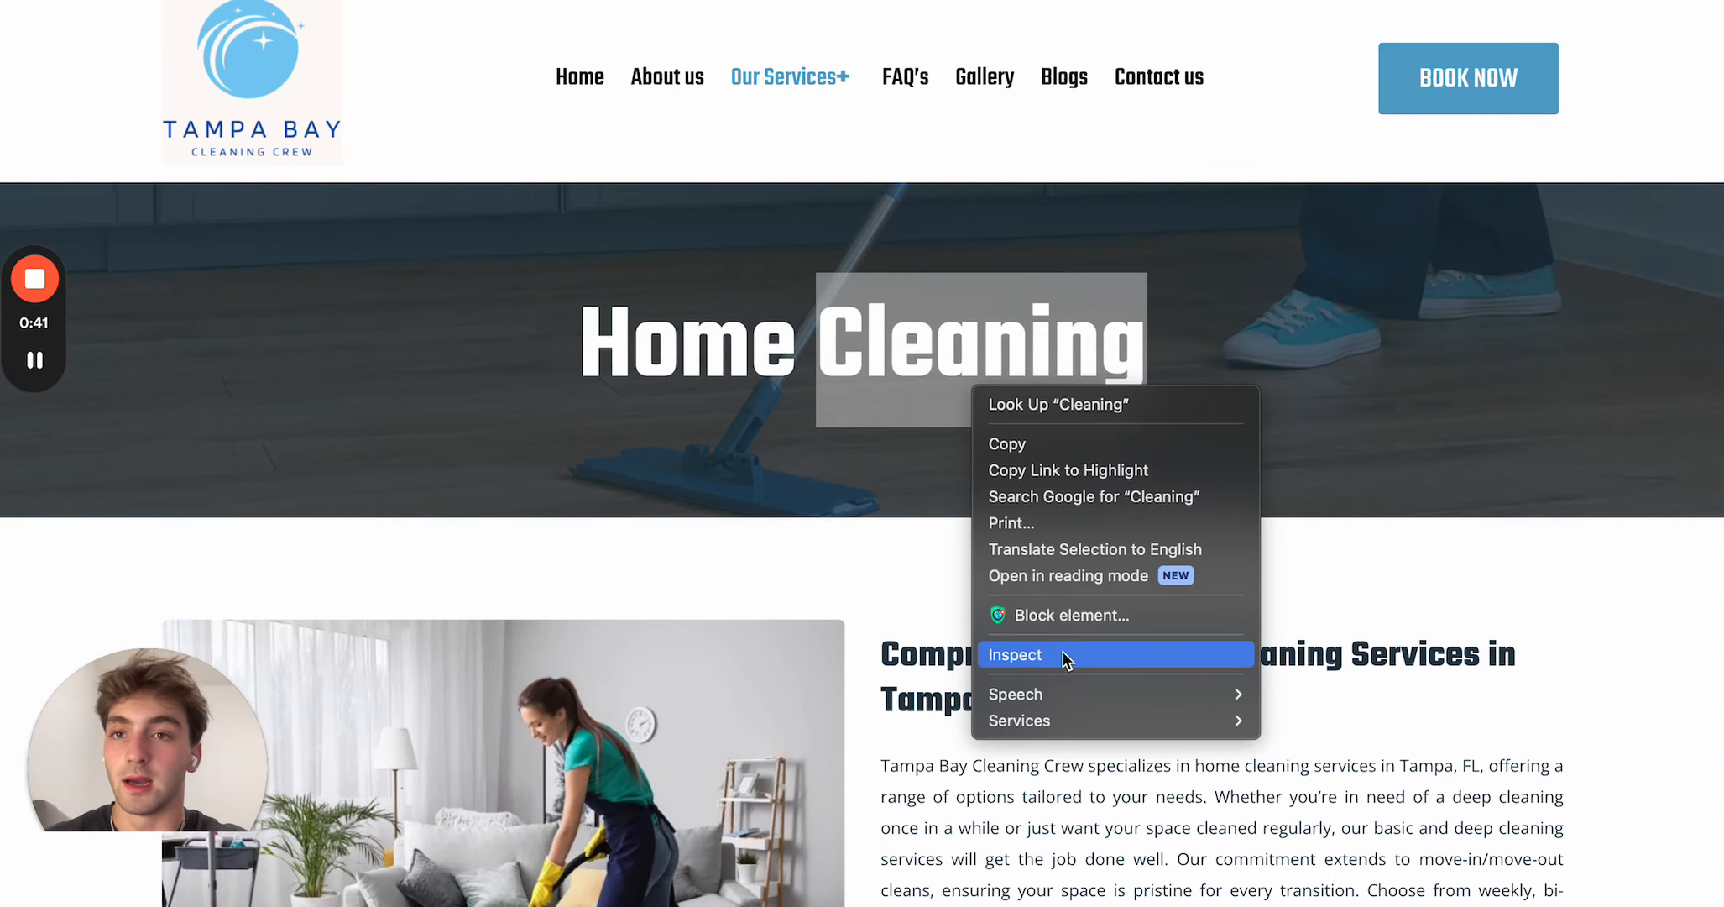
# Step: Inspect the Home Cleaning heading in DevTools and scroll the mobile-layout preview
pyautogui.click(1015, 654)
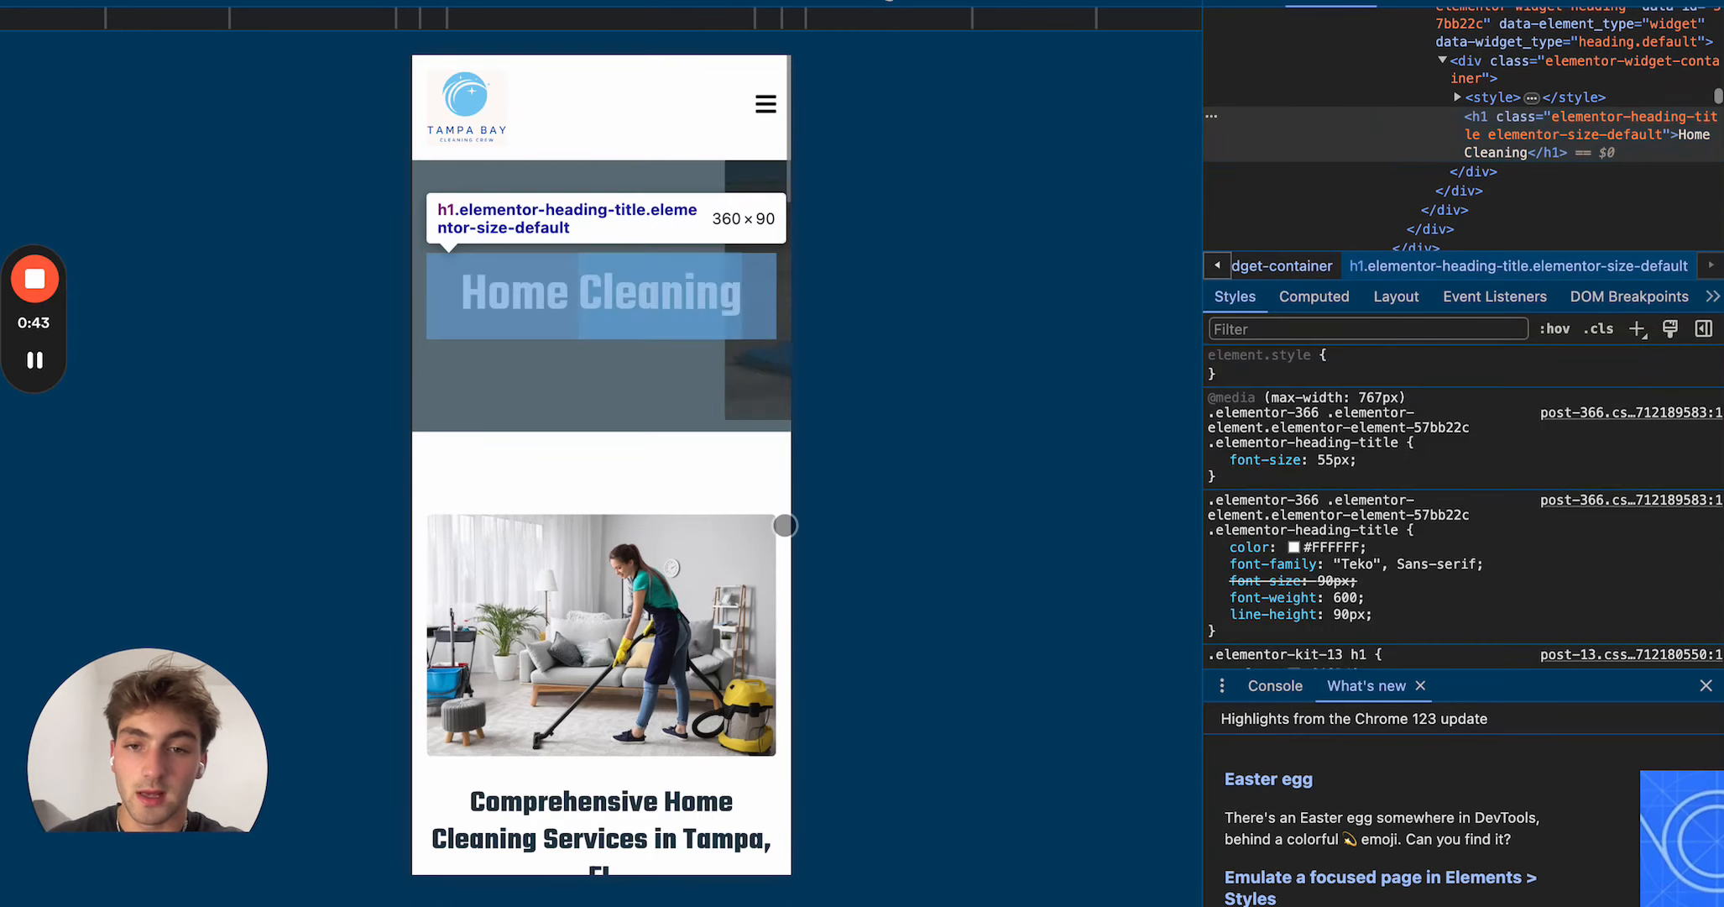
pyautogui.scroll(-3)
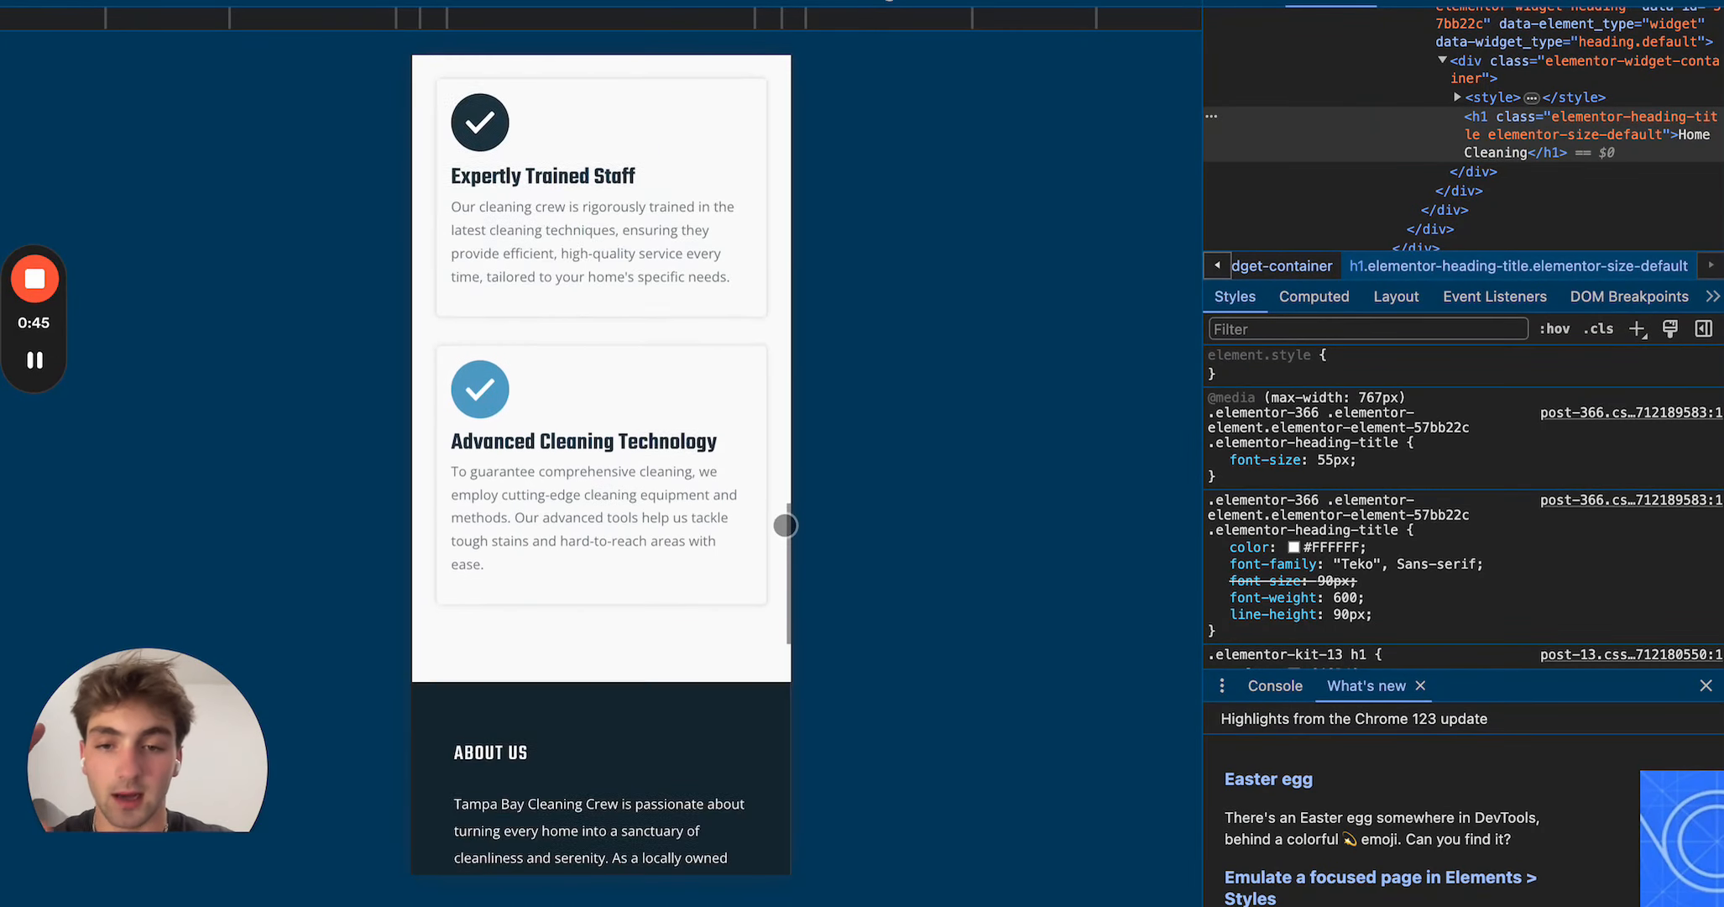
pyautogui.scroll(3)
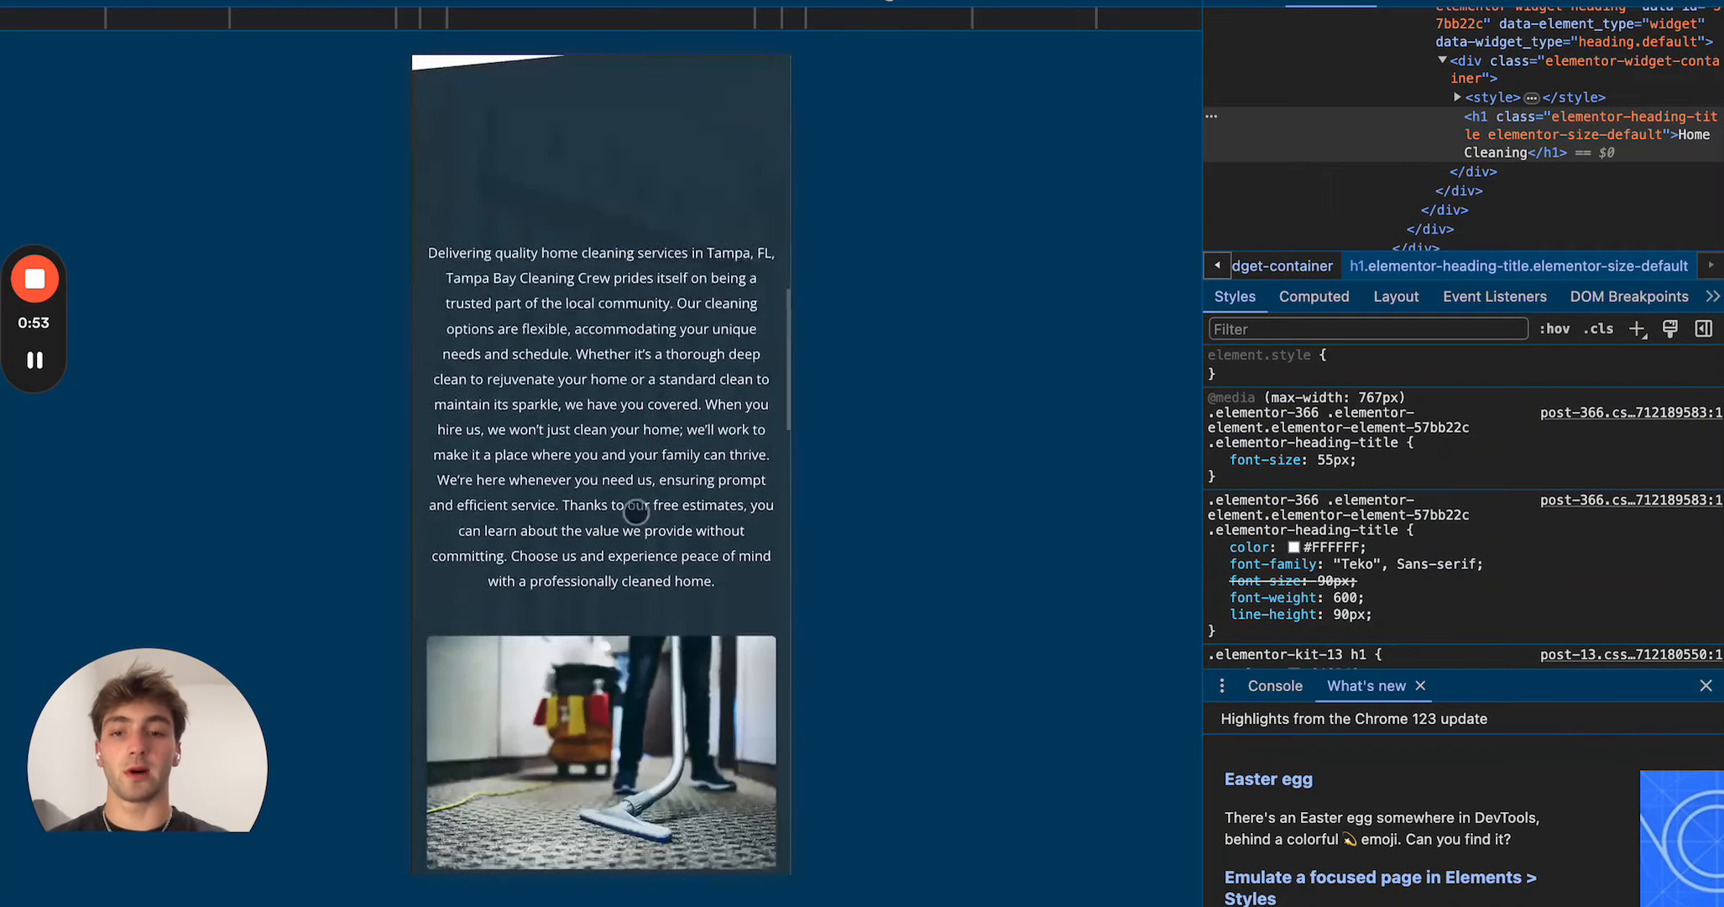
pyautogui.scroll(-3)
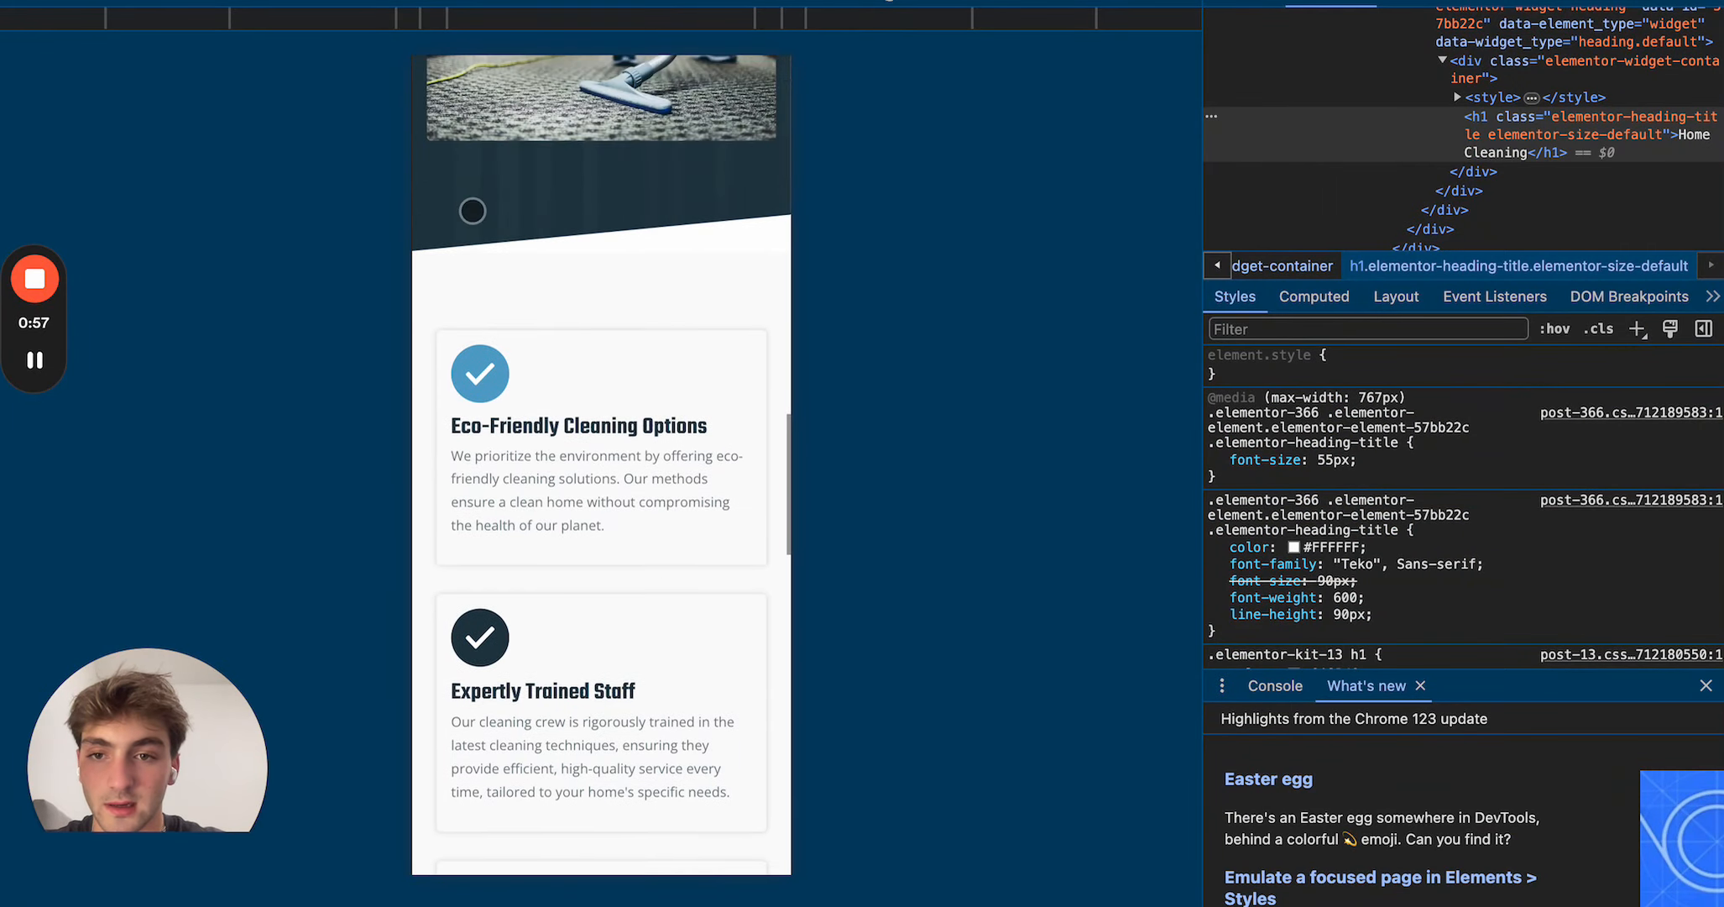
pyautogui.click(767, 104)
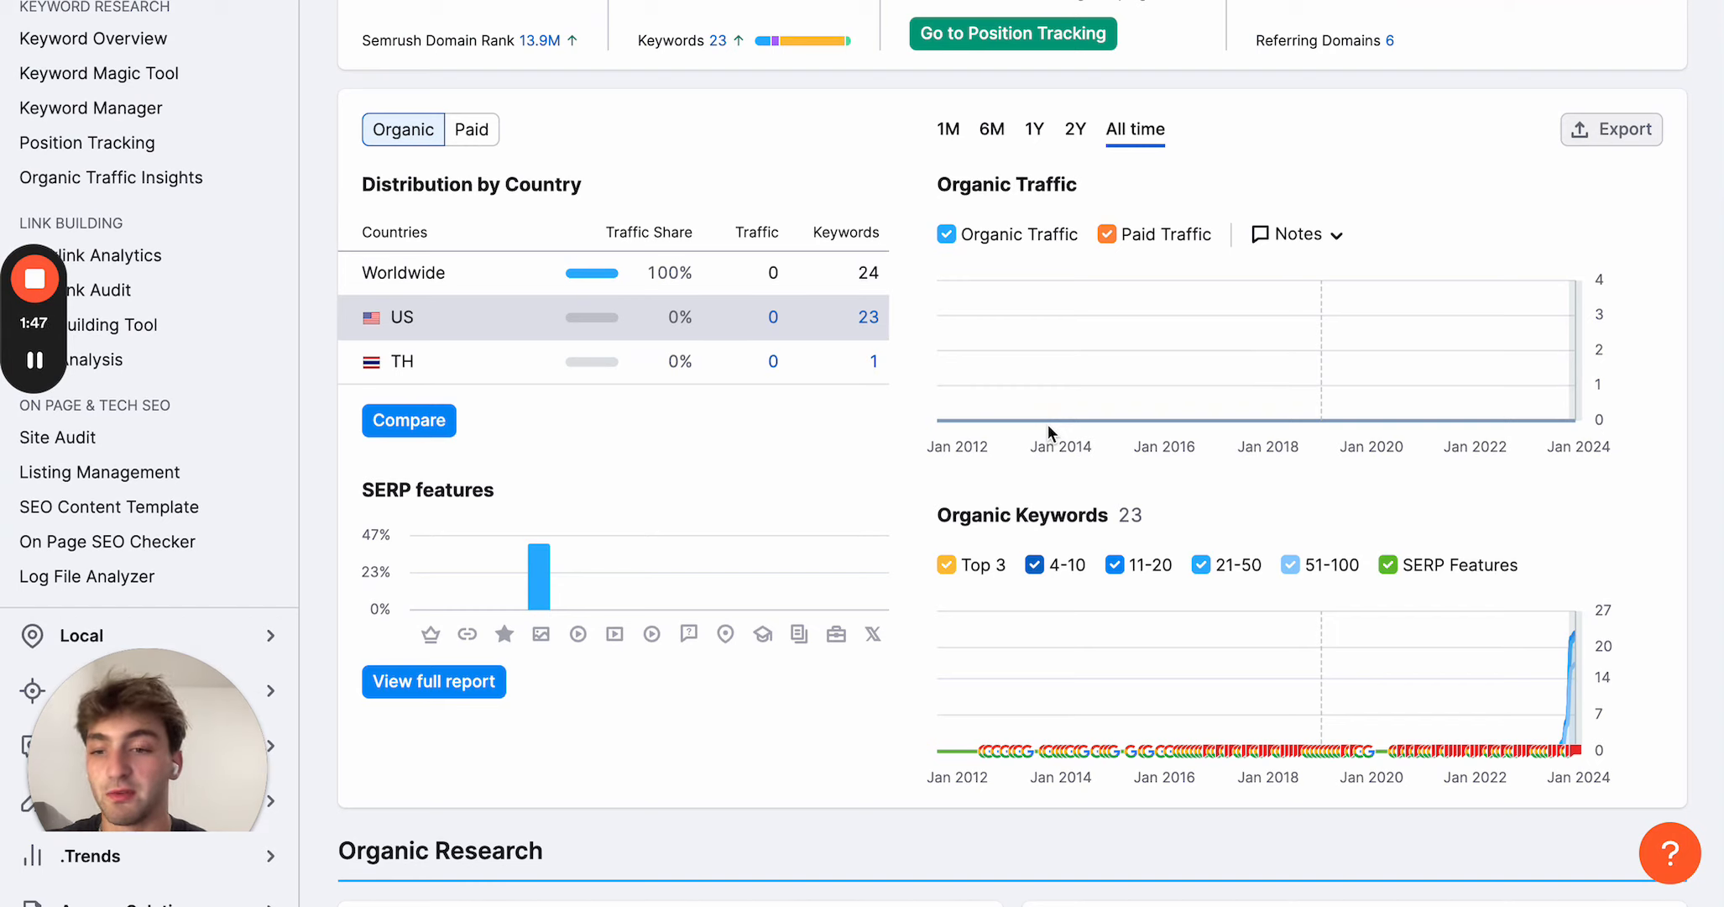
pyautogui.moveTo(1389, 77)
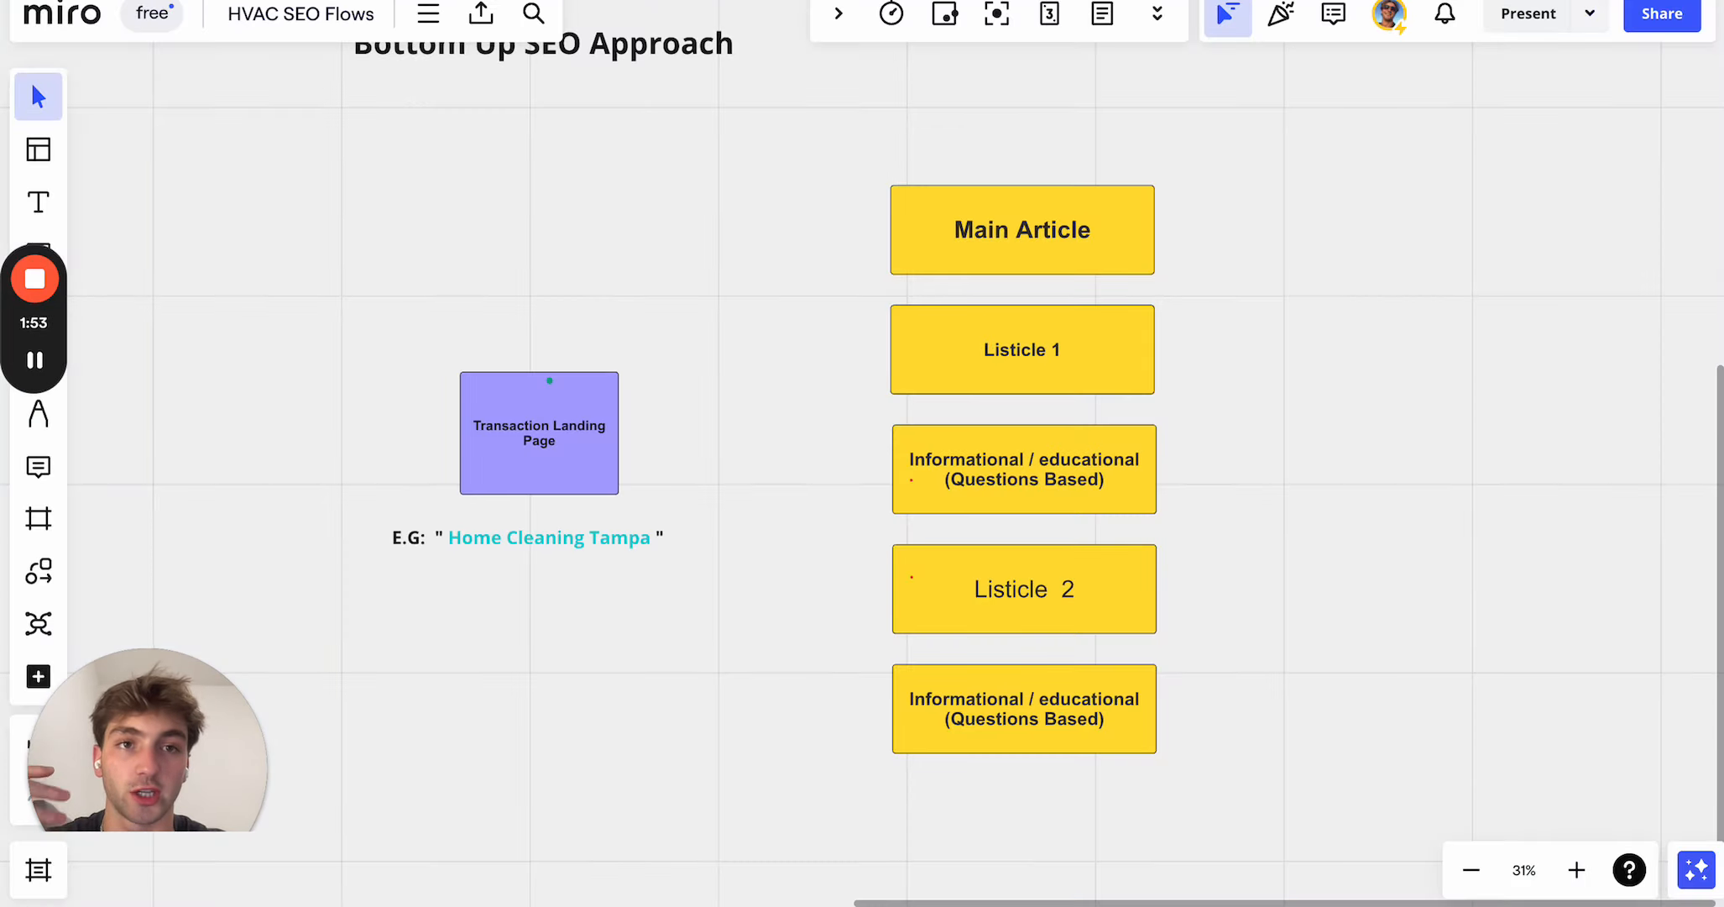
pyautogui.moveTo(1020, 354)
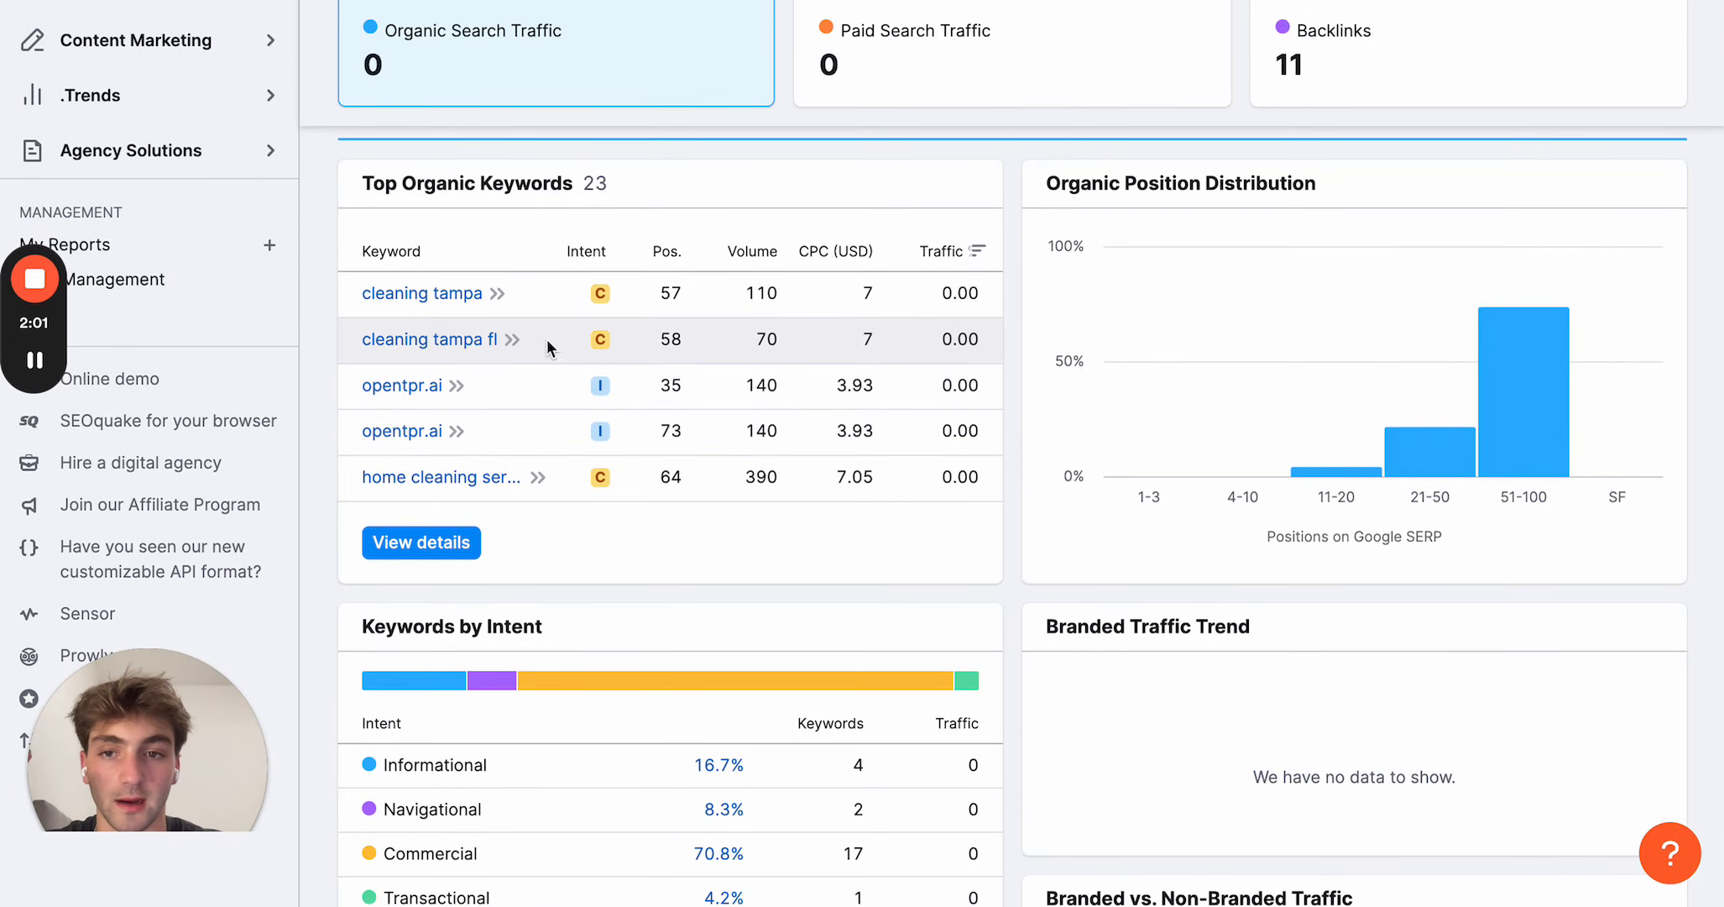
pyautogui.moveTo(515, 341)
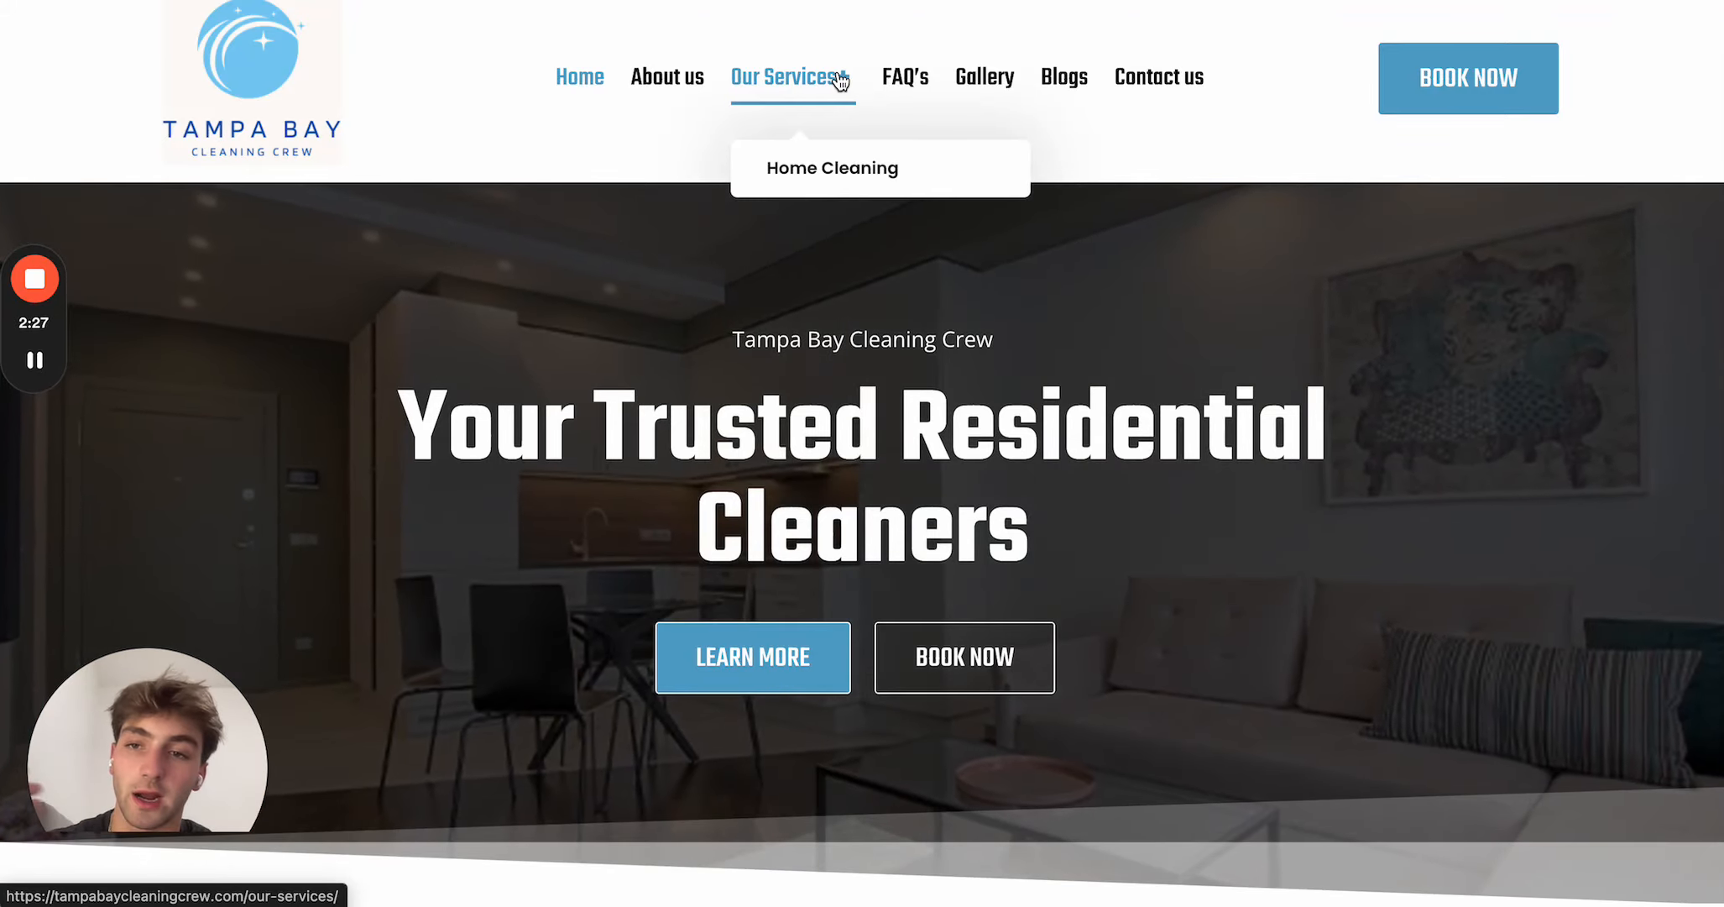
pyautogui.moveTo(826, 175)
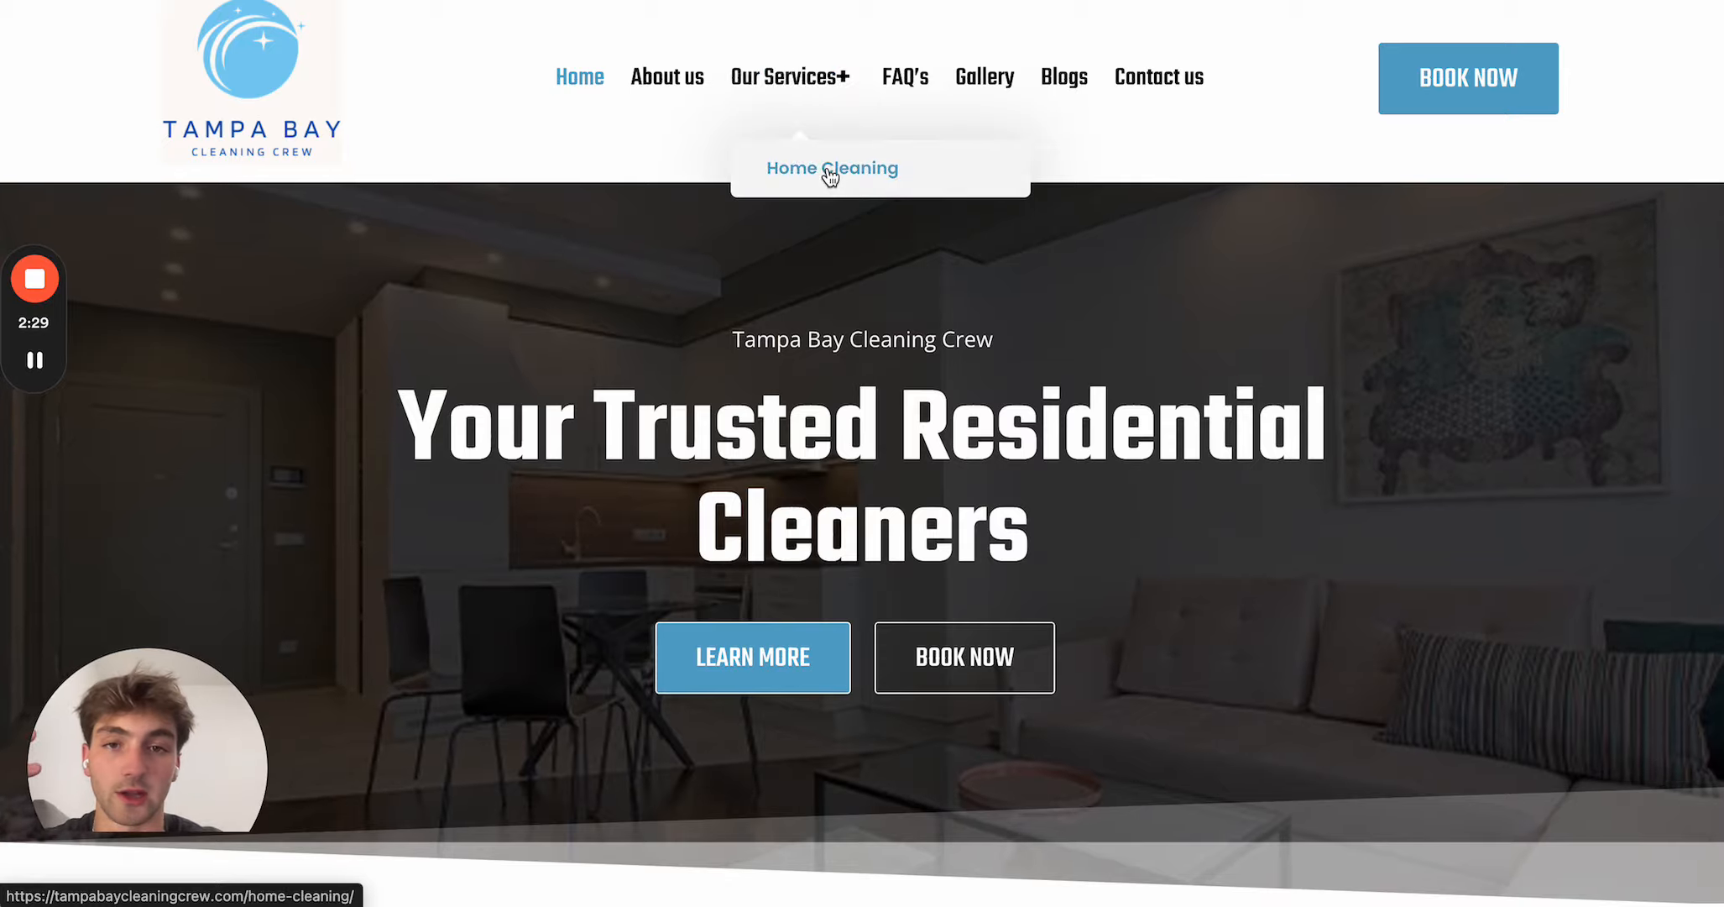
pyautogui.scroll(-3)
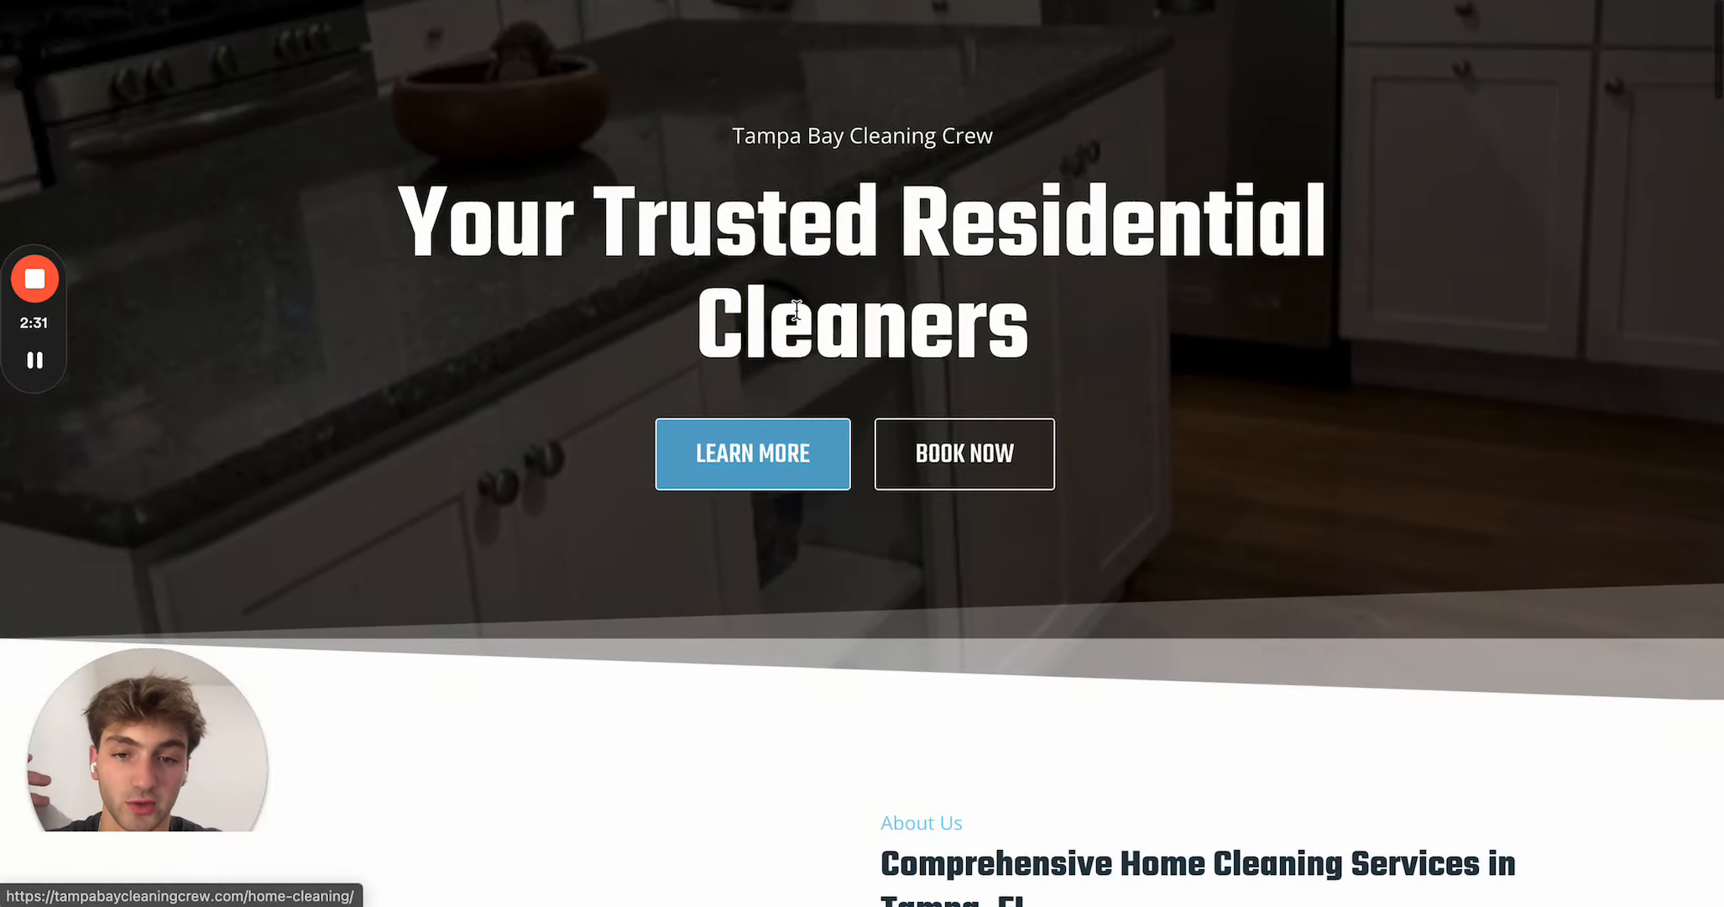
pyautogui.scroll(-3)
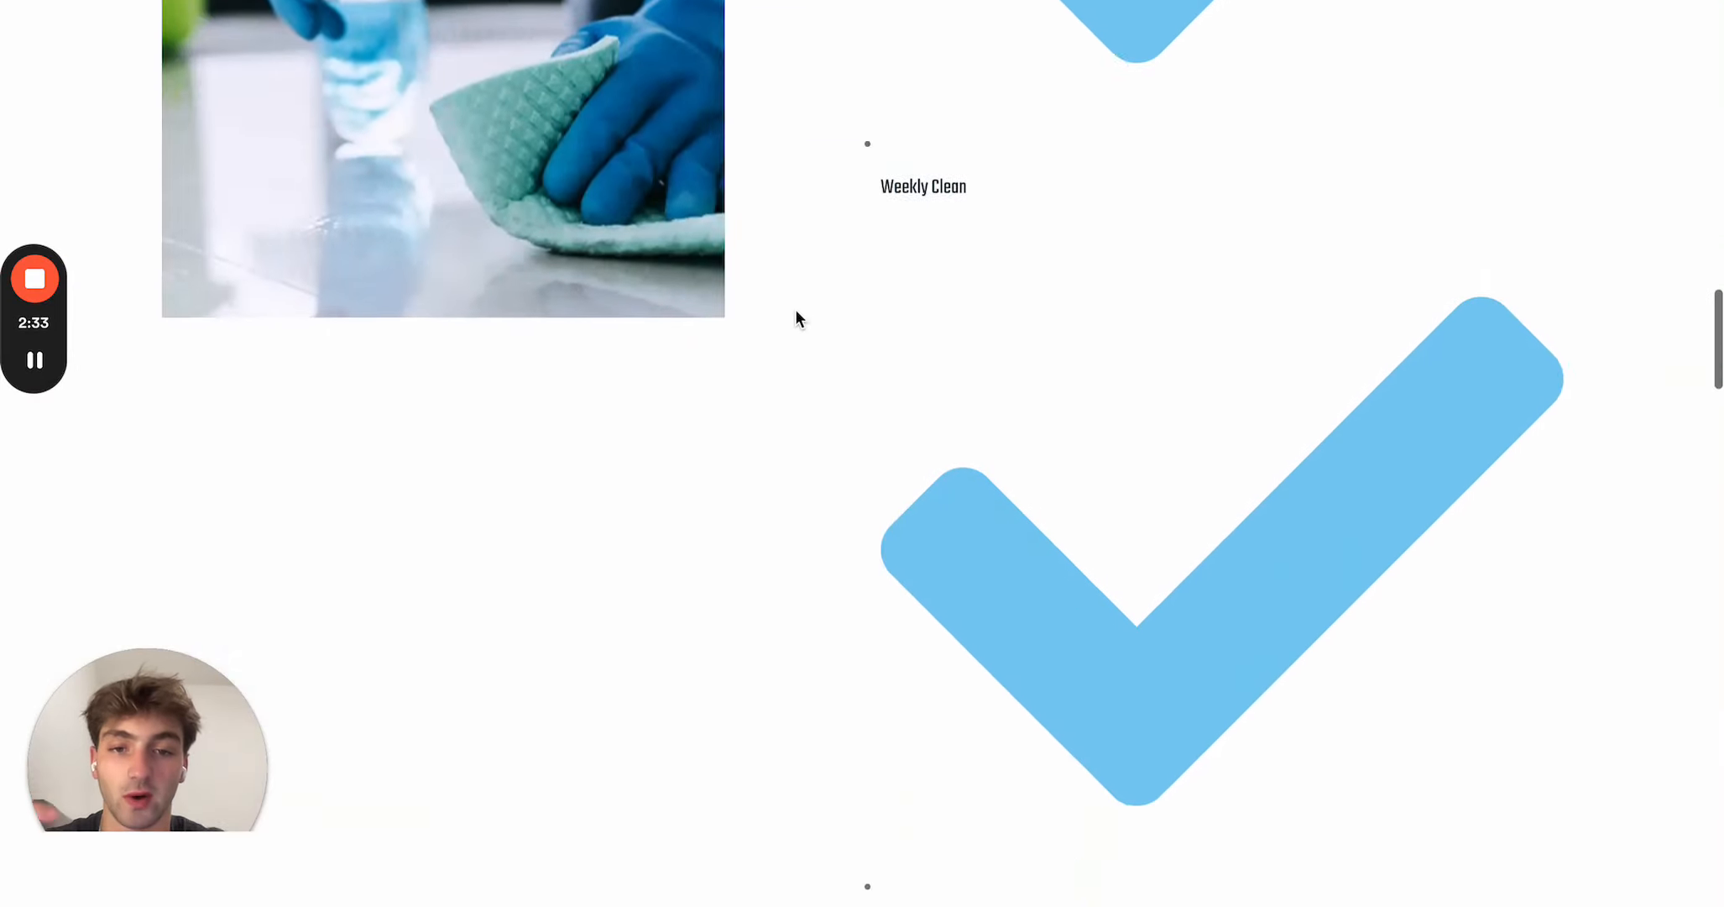
pyautogui.scroll(-3)
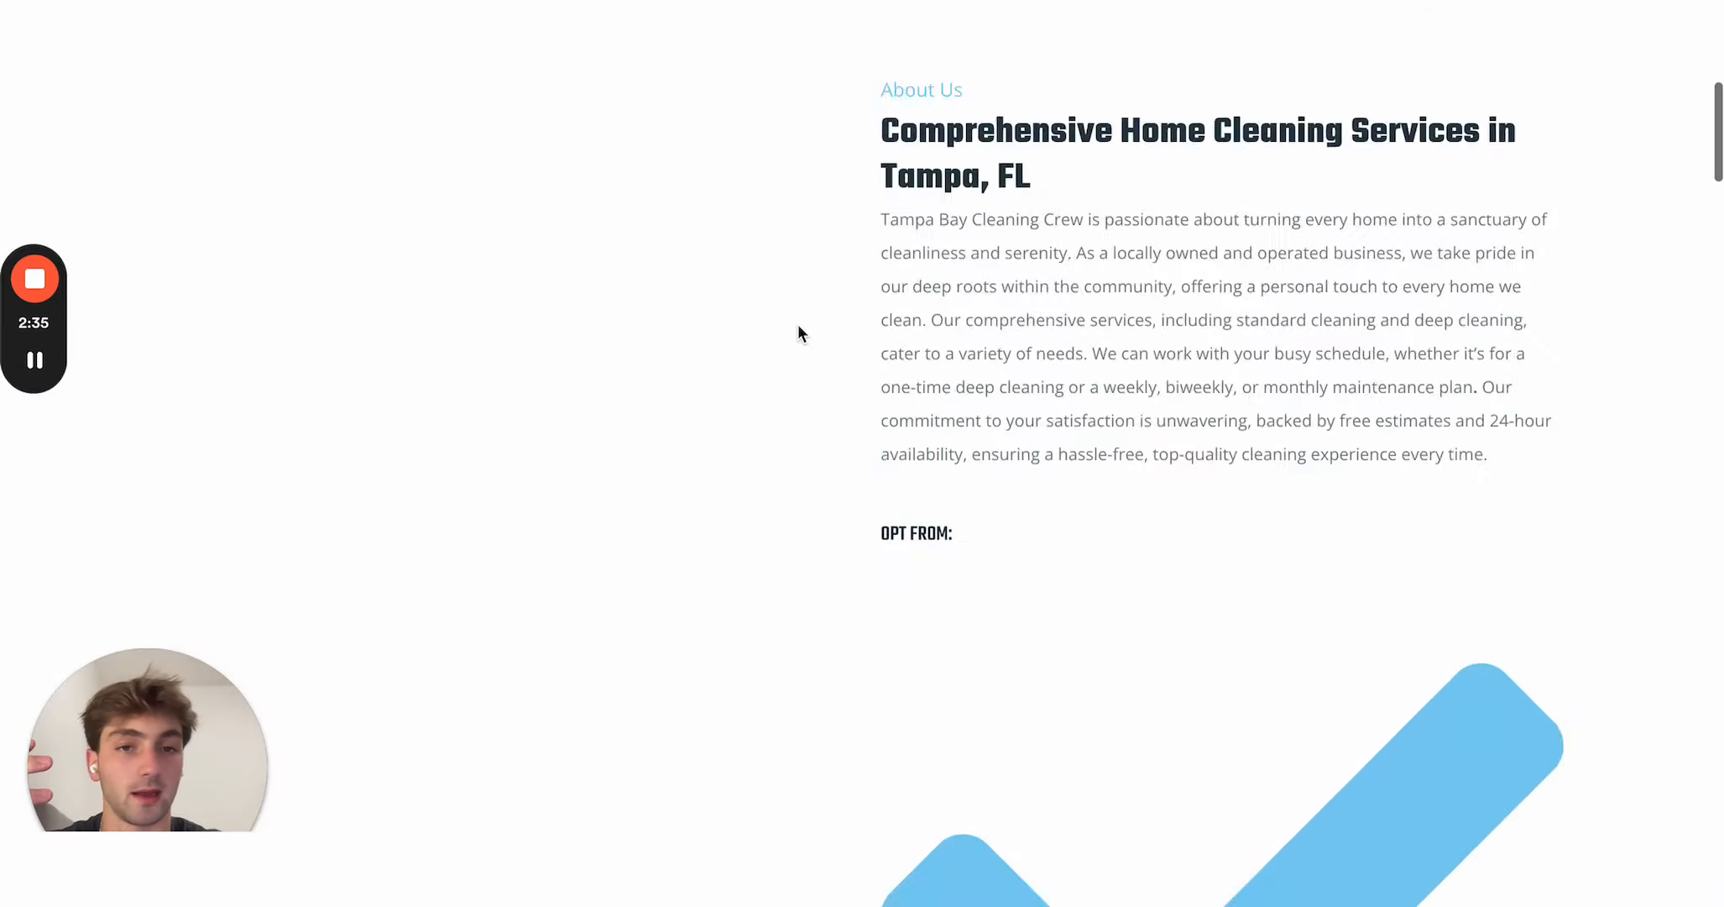
pyautogui.scroll(3)
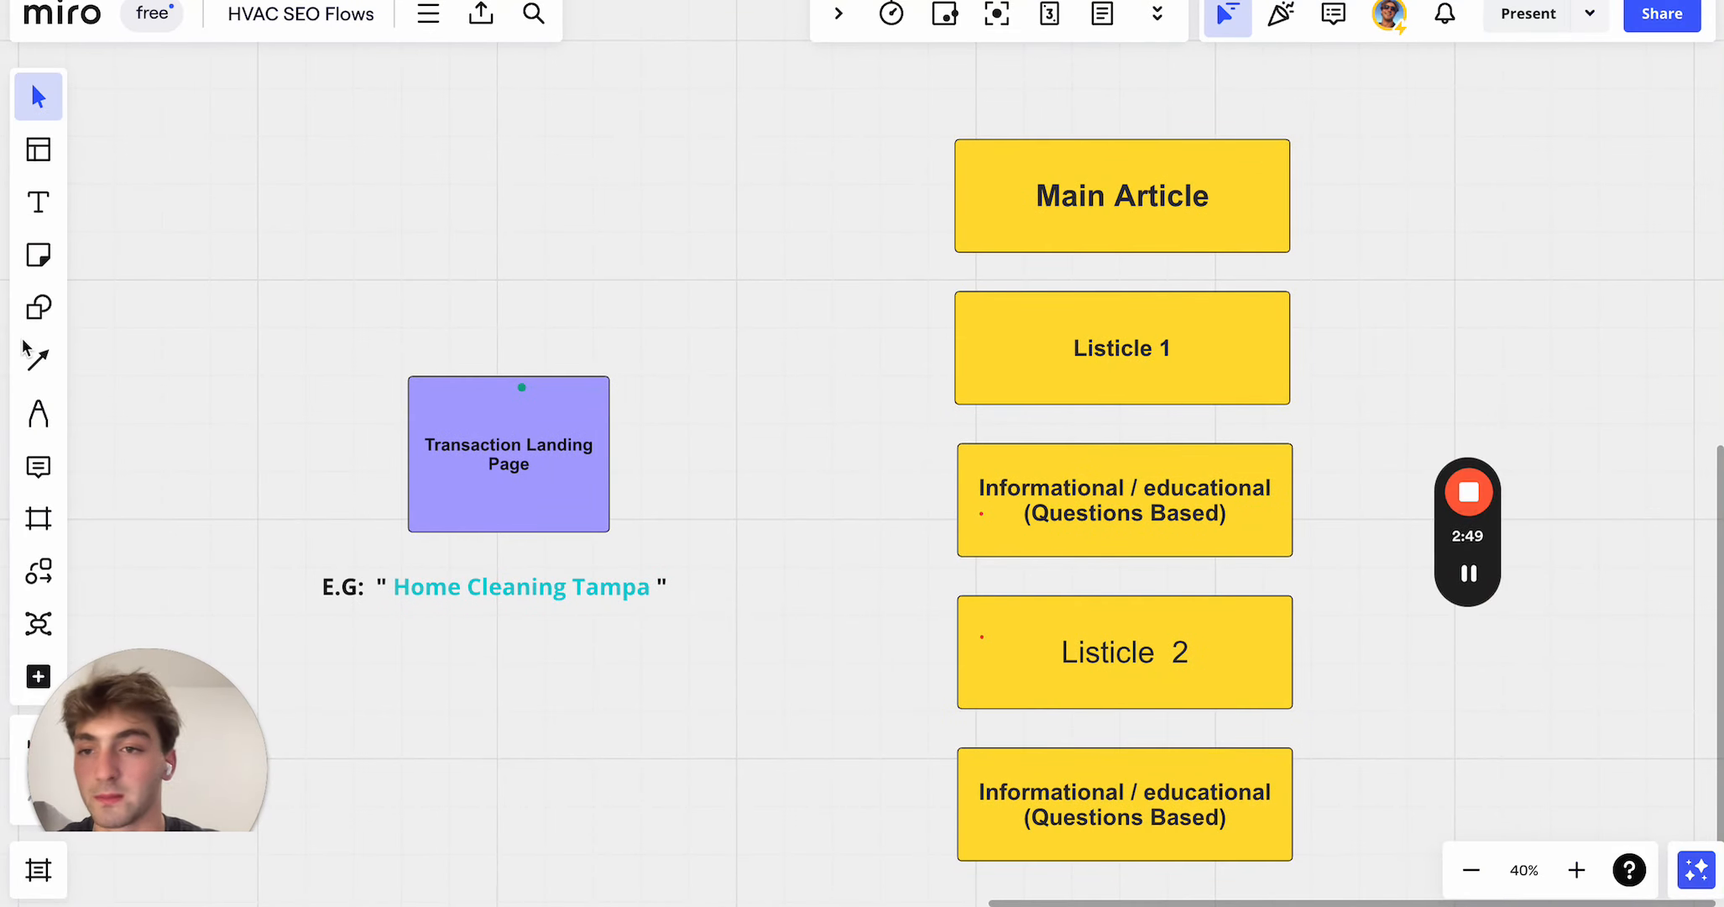
pyautogui.moveTo(37, 414)
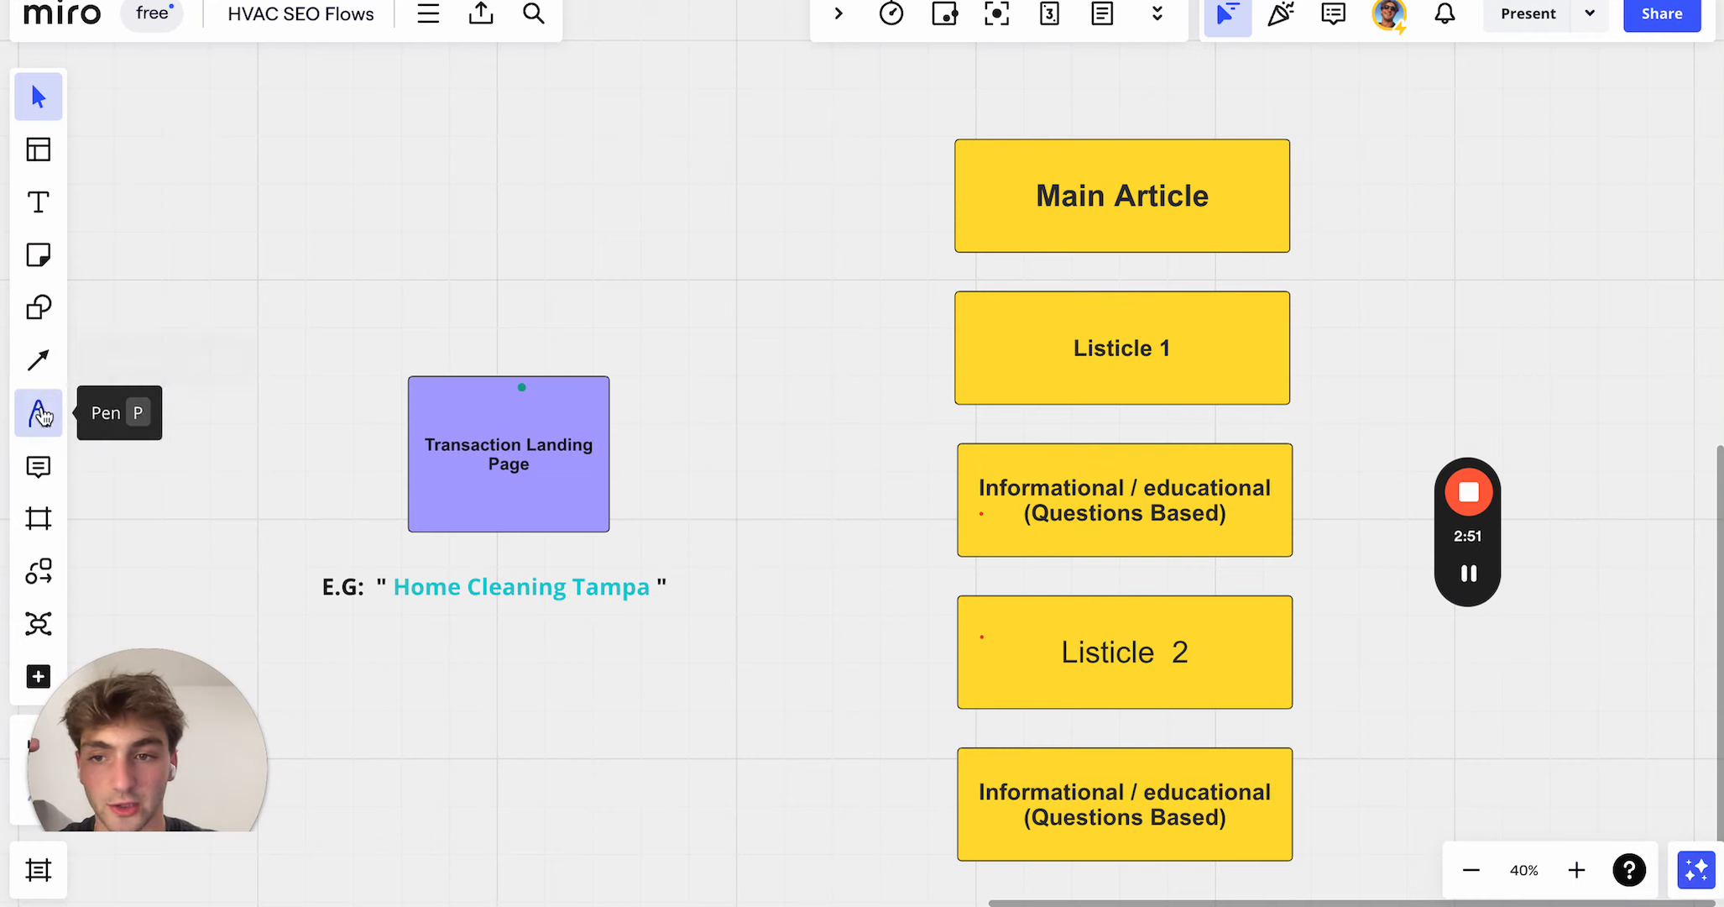
pyautogui.click(38, 414)
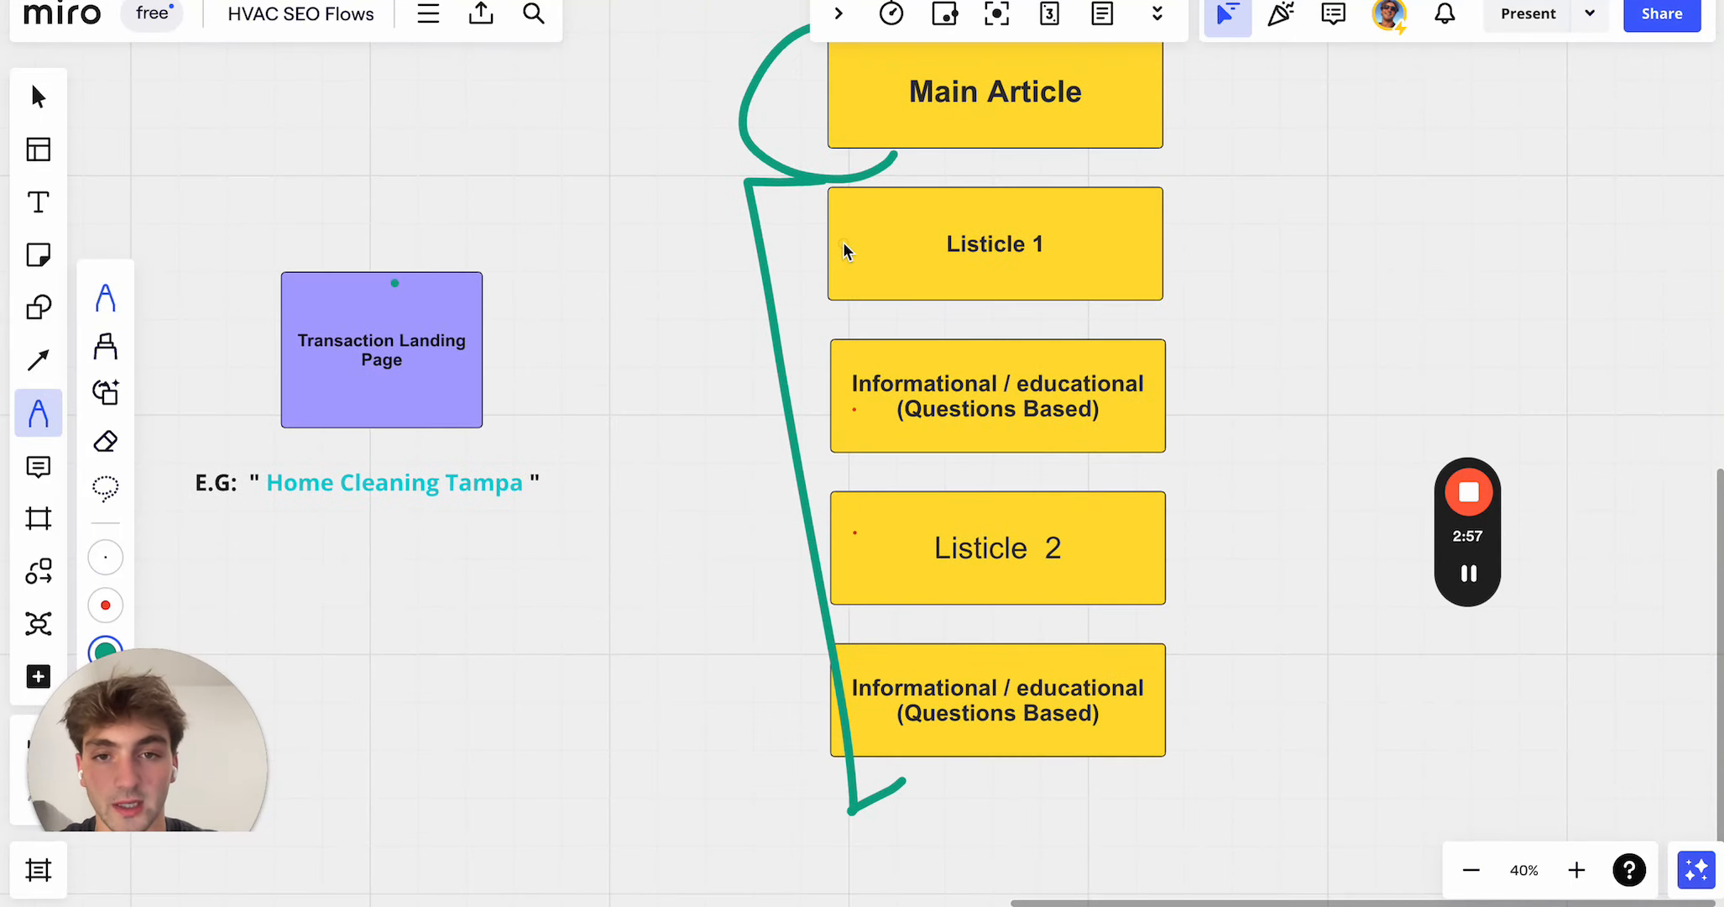
pyautogui.scroll(-3)
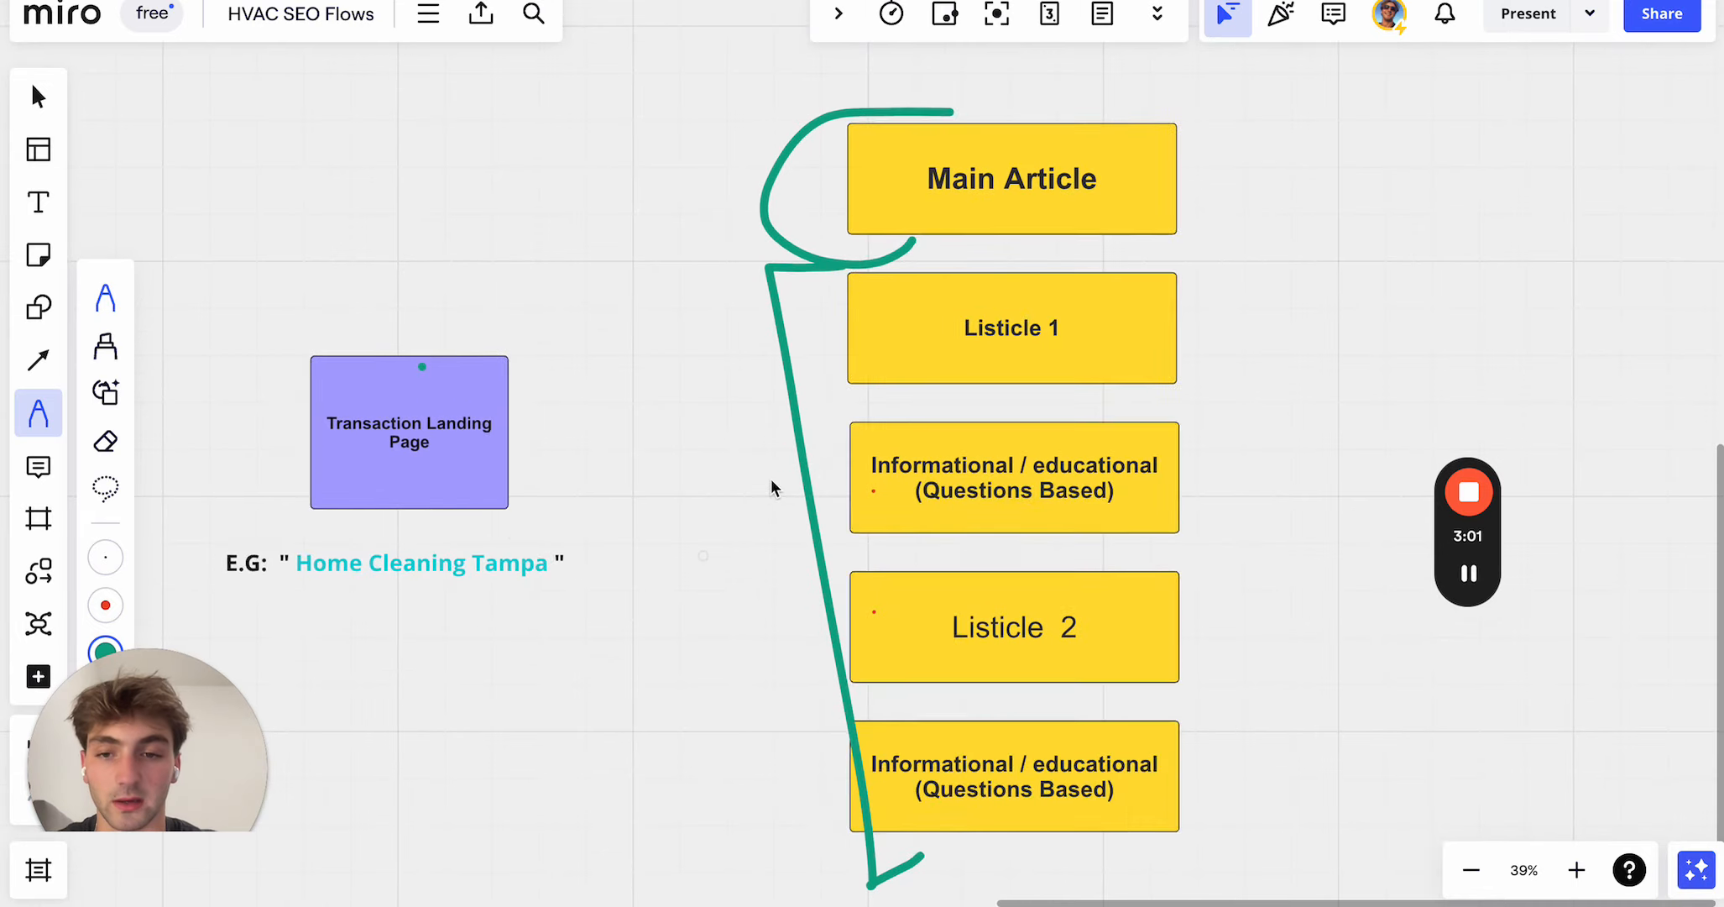
pyautogui.moveTo(297, 588); pyautogui.dragTo(434, 588)
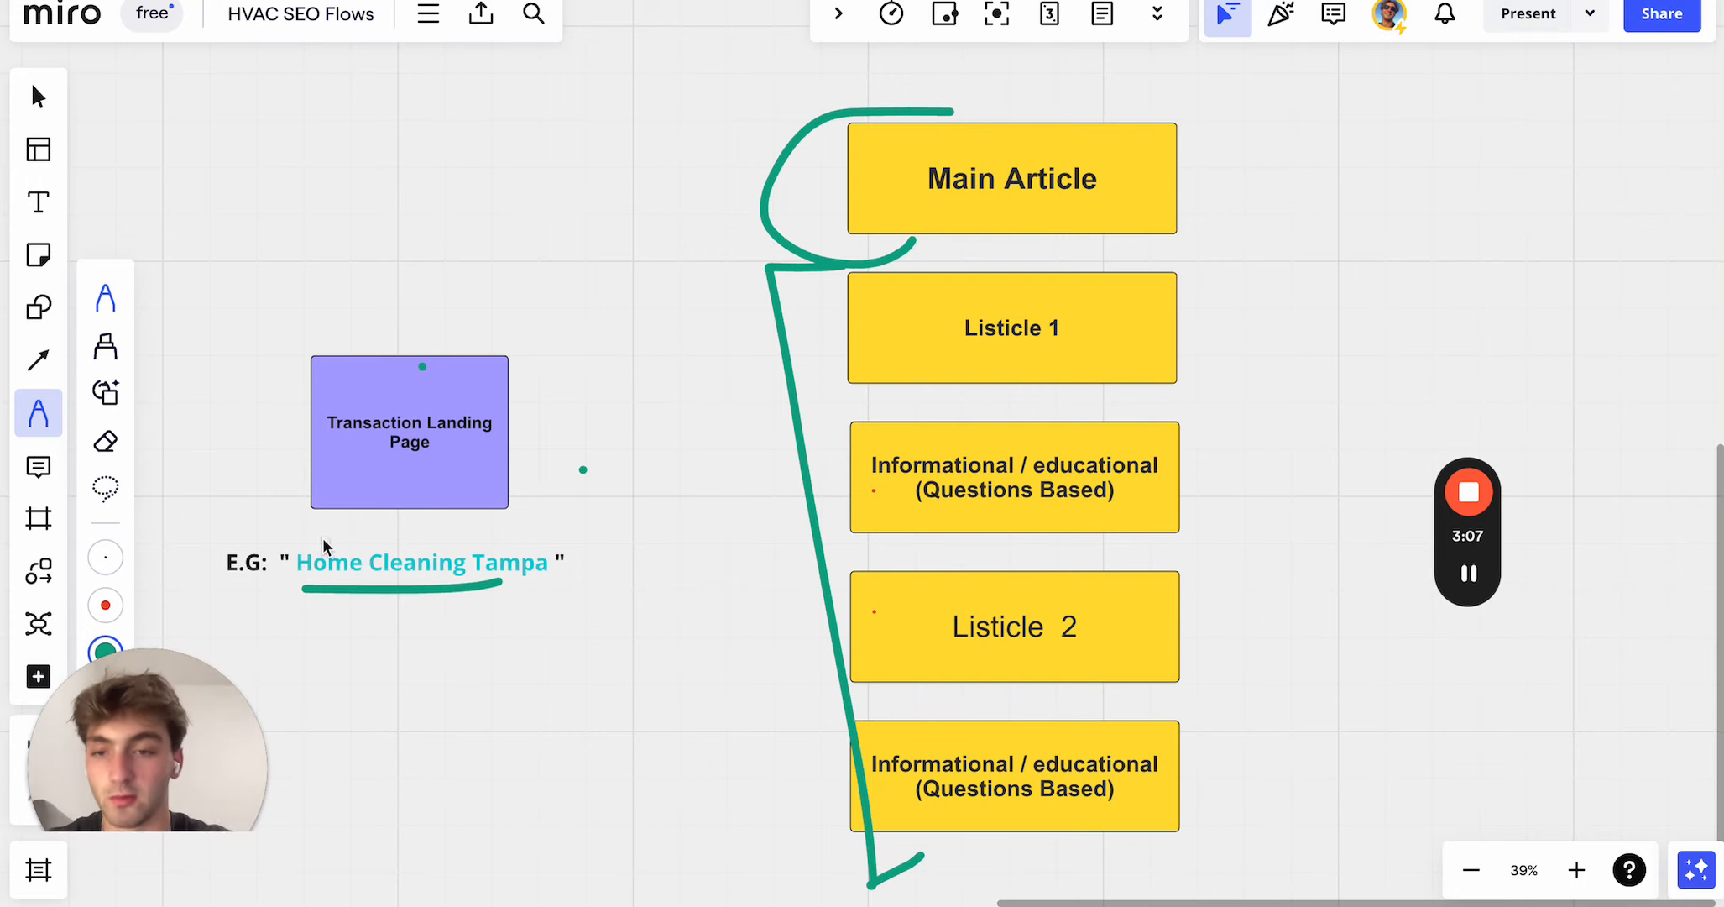
pyautogui.moveTo(469, 606)
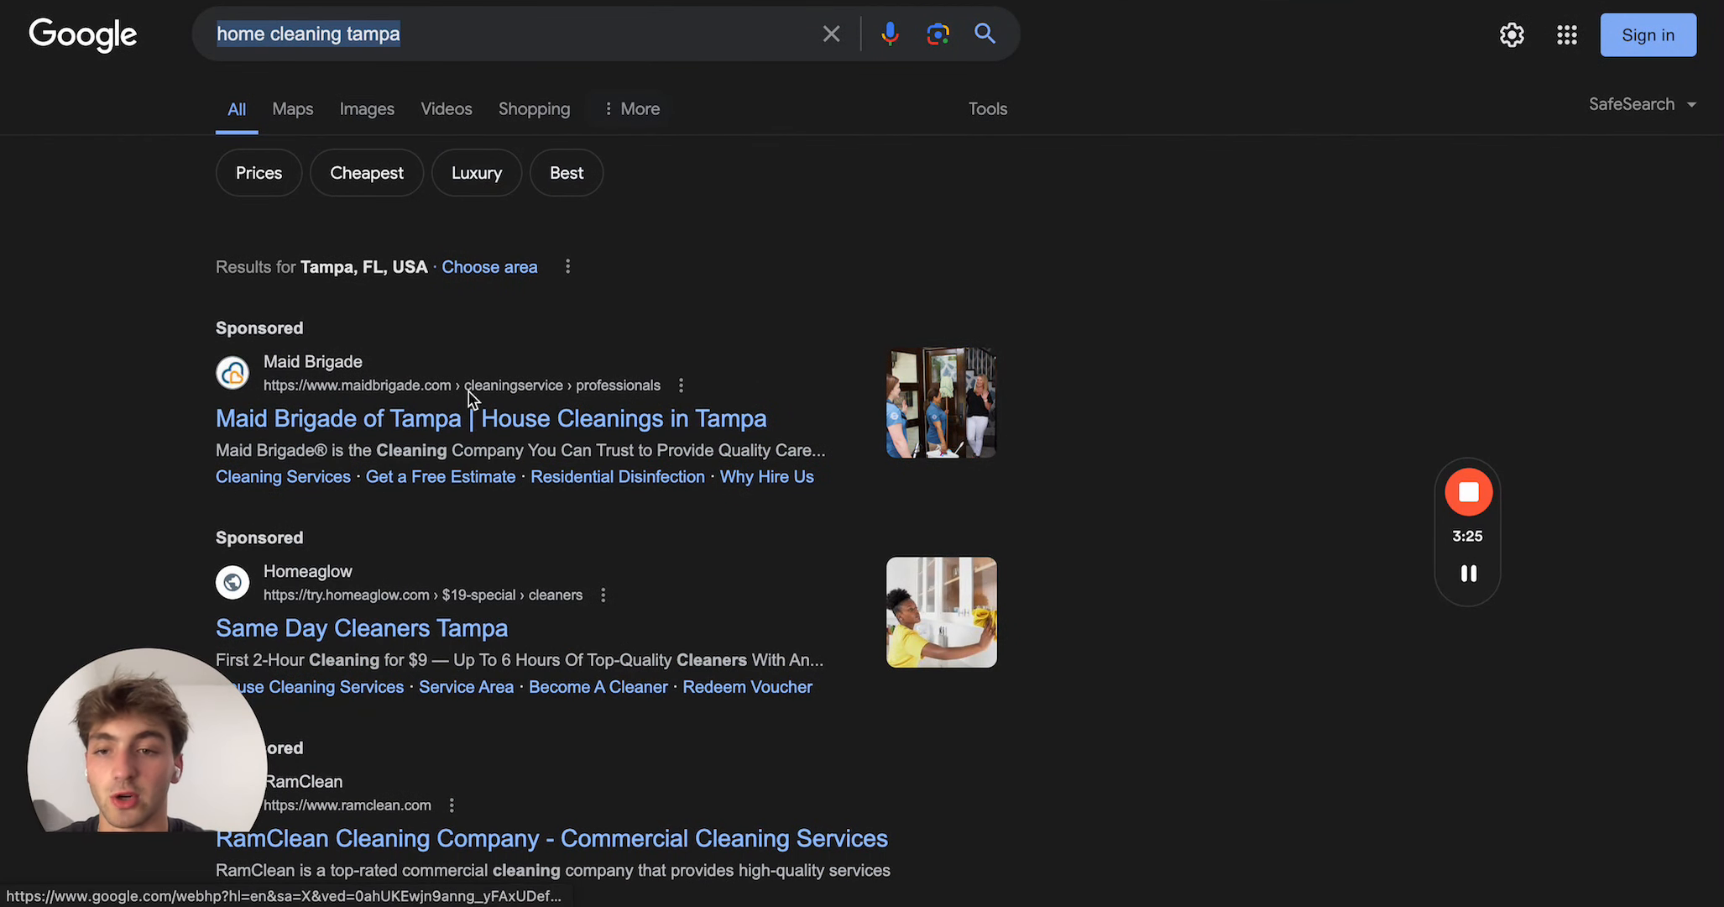
# Step: Expand the Tampa house cleaning cost question under People also ask
pyautogui.scroll(-3)
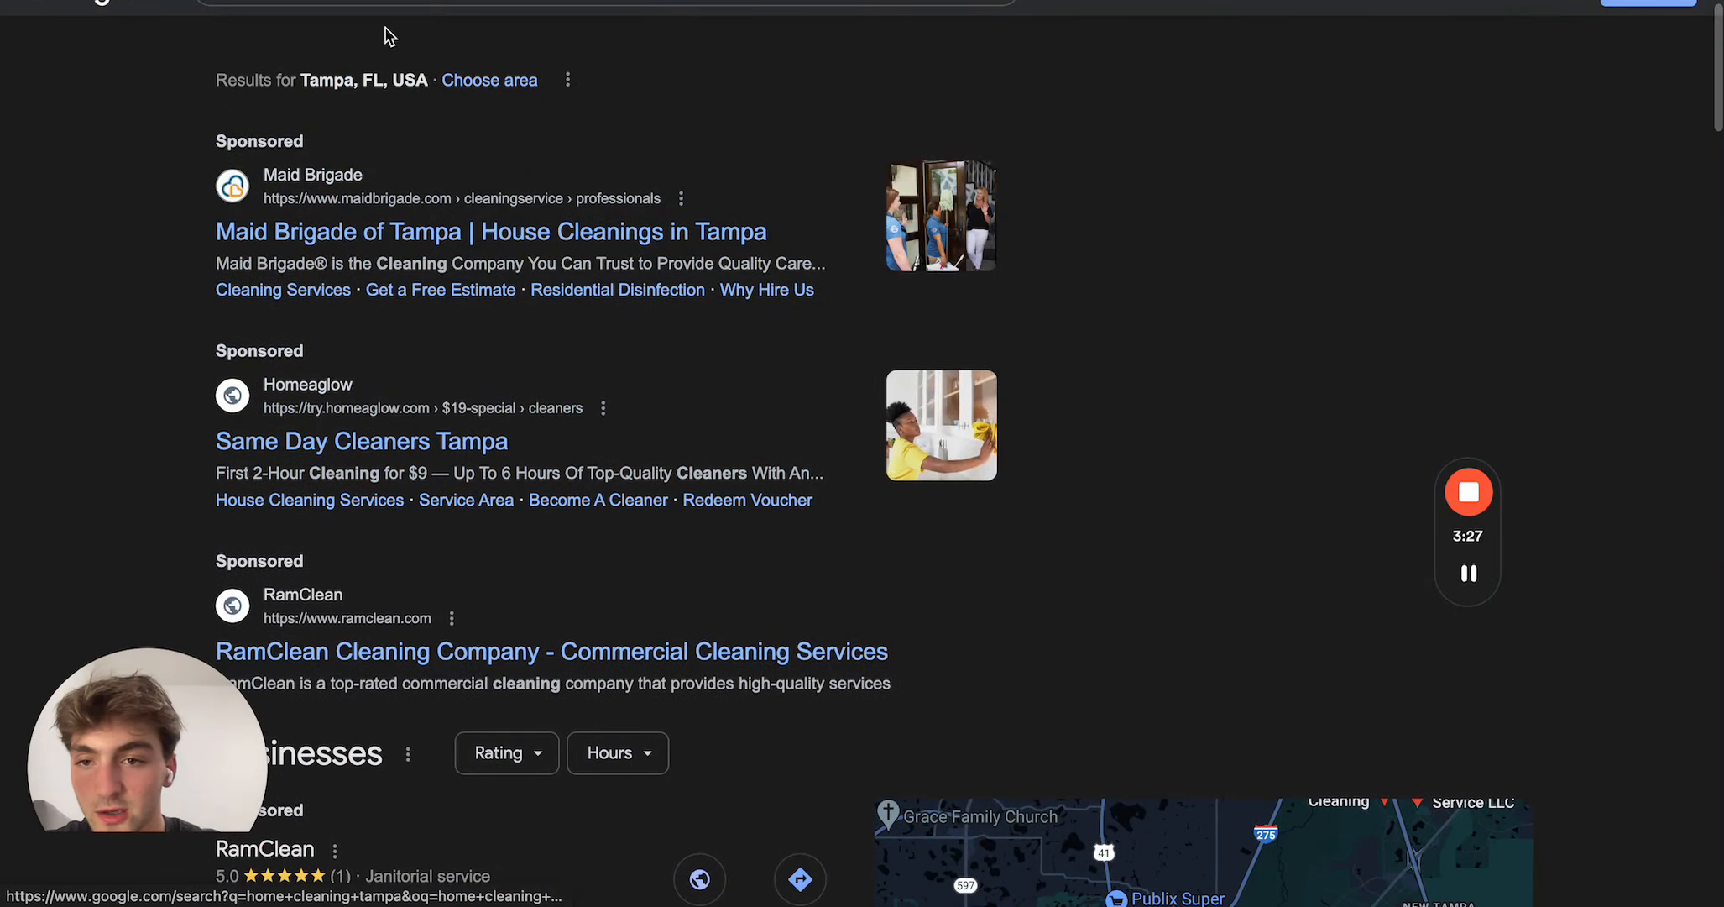
pyautogui.moveTo(400, 321)
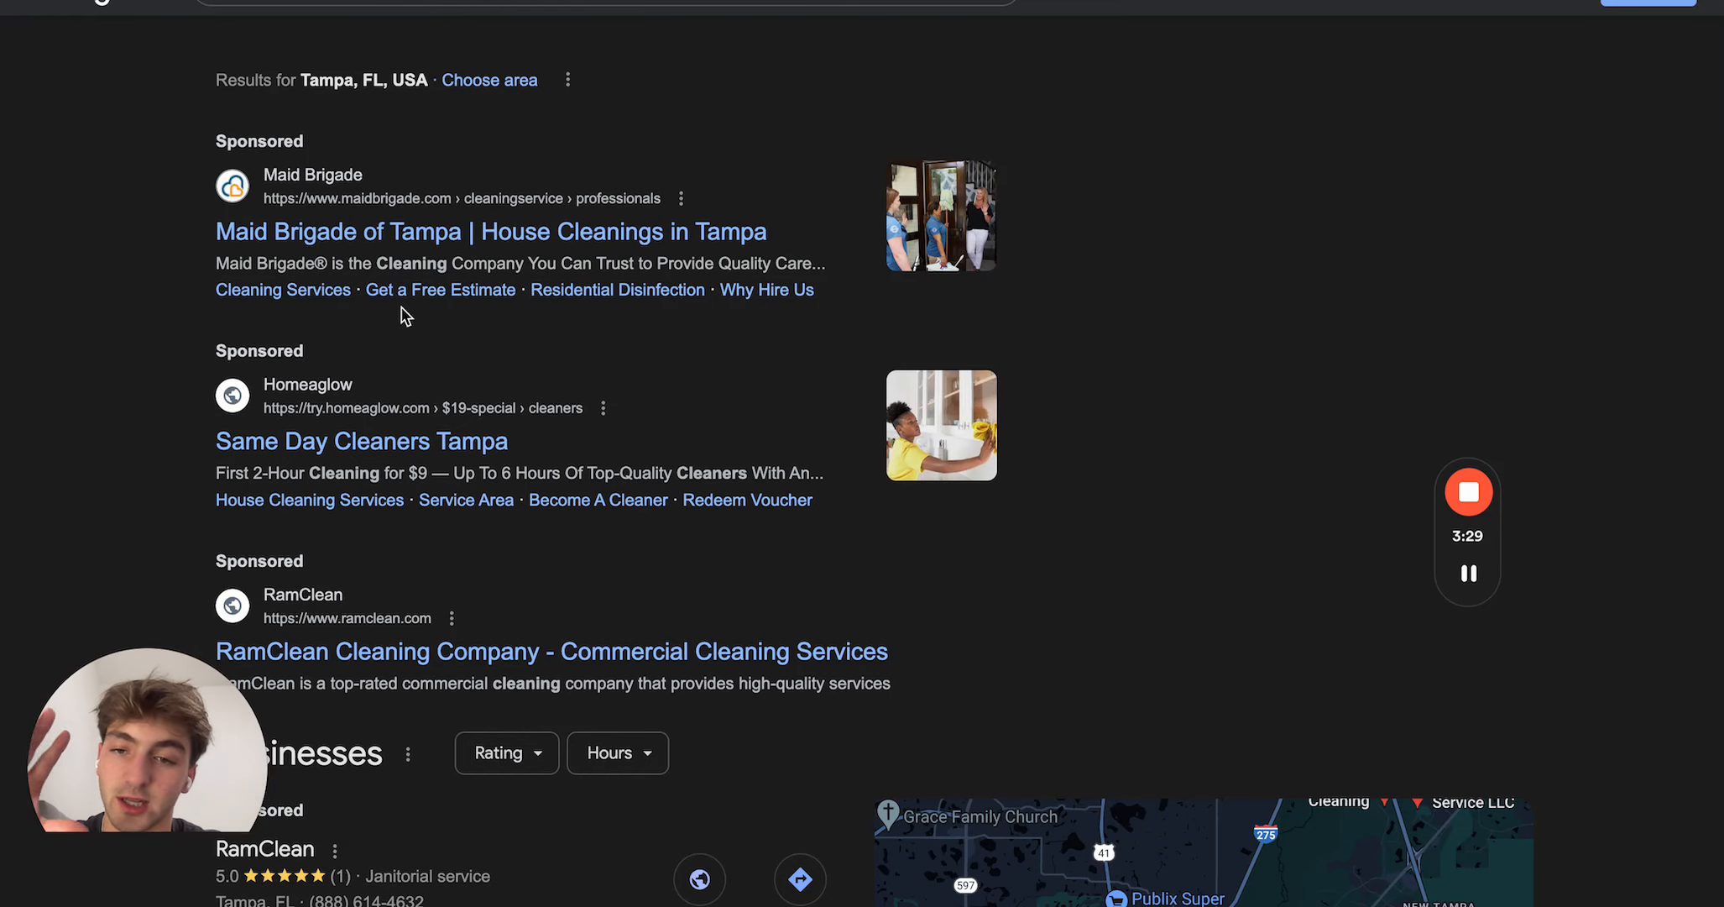
pyautogui.scroll(-3)
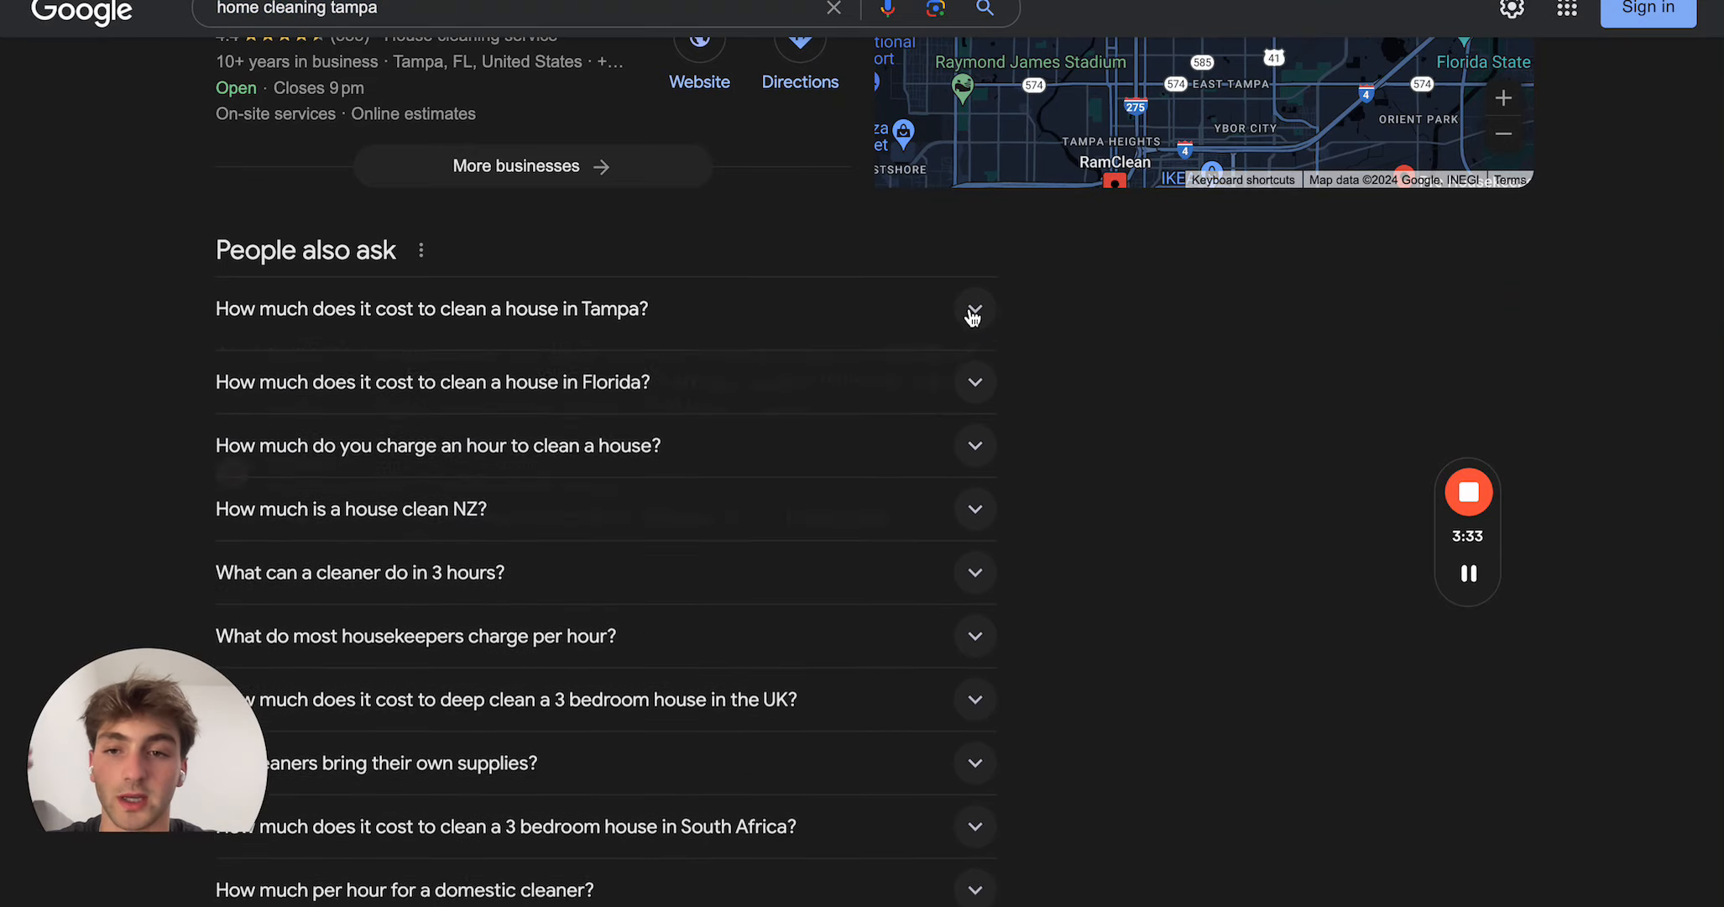
pyautogui.scroll(-3)
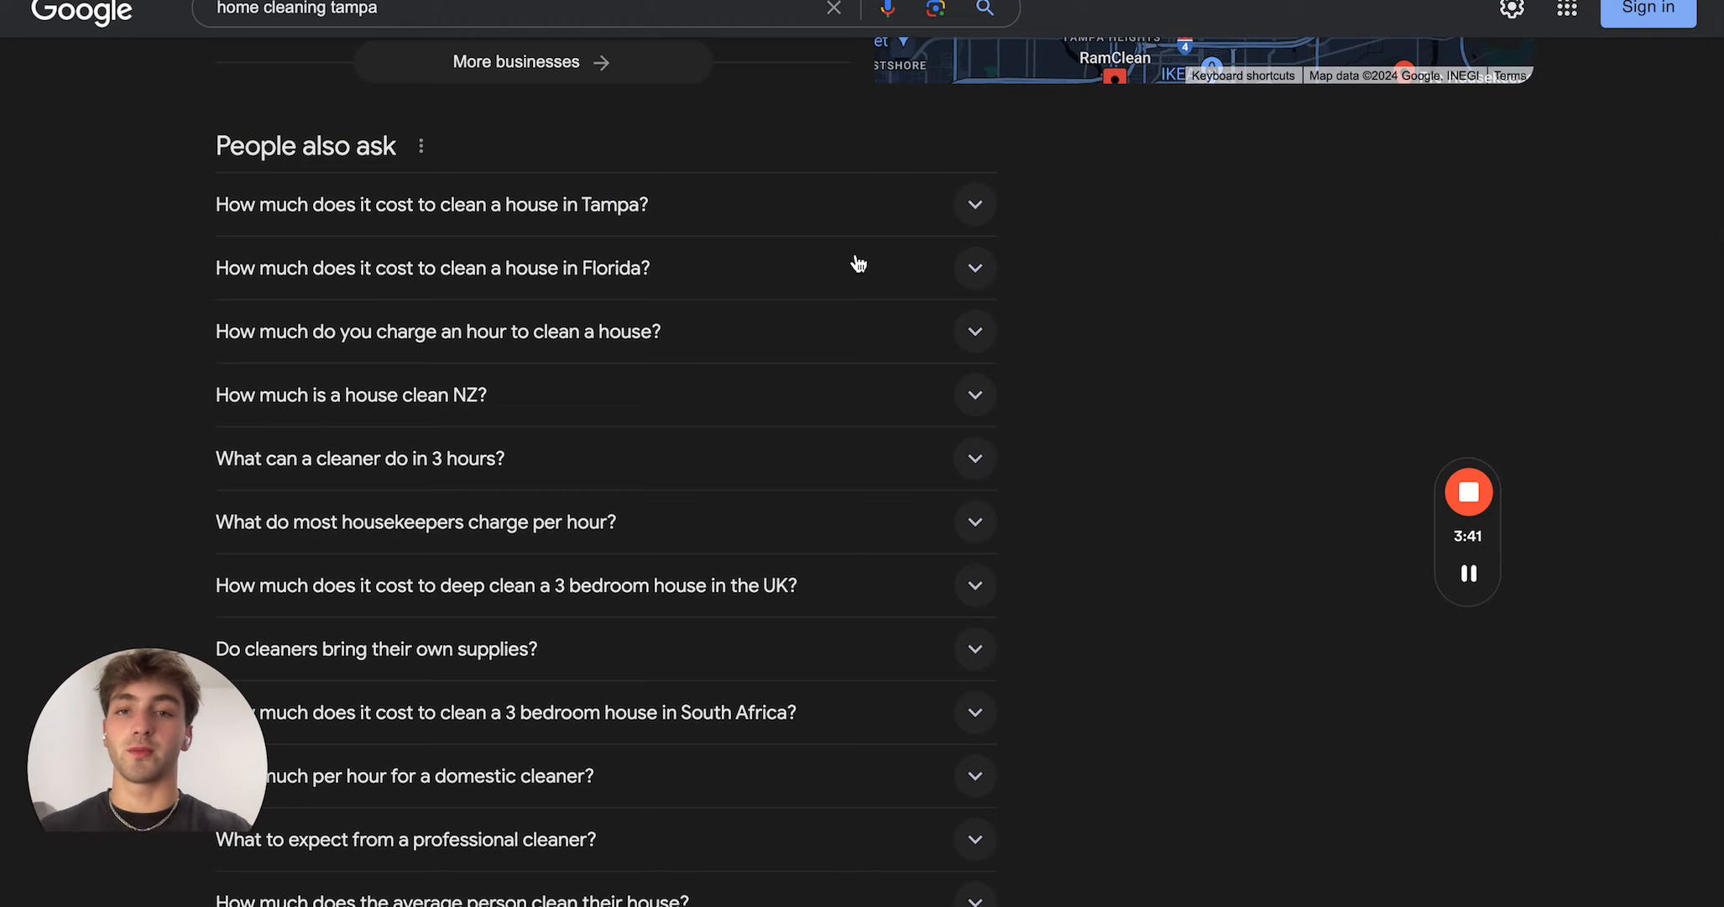
pyautogui.scroll(-3)
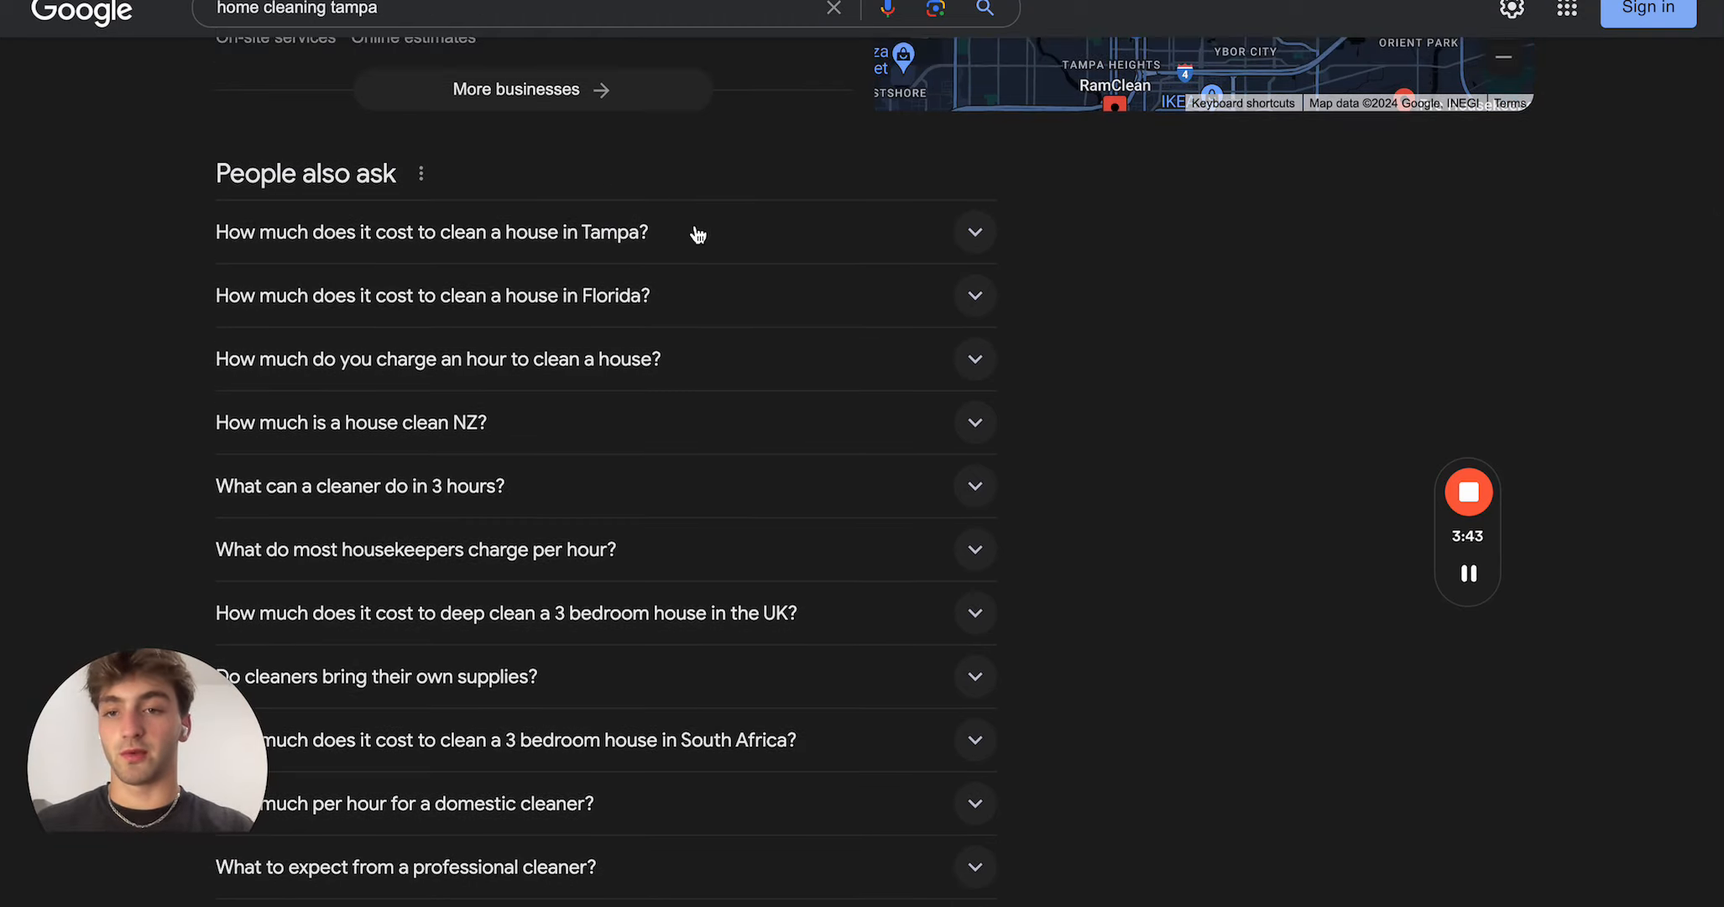
pyautogui.click(431, 232)
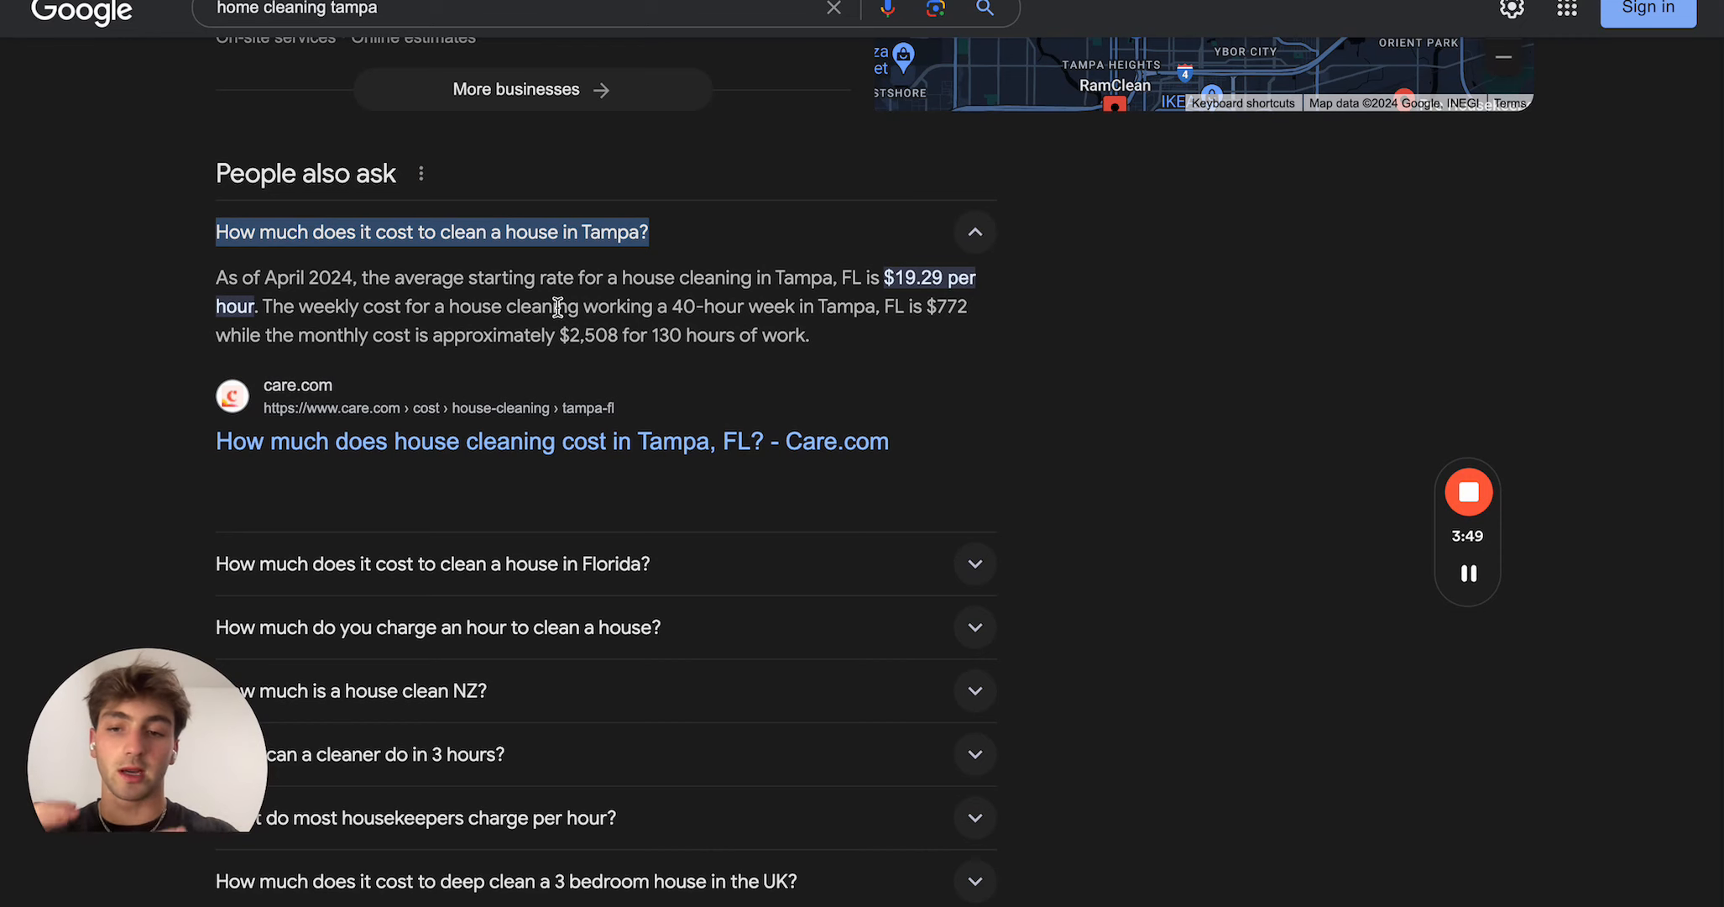
pyautogui.scroll(-3)
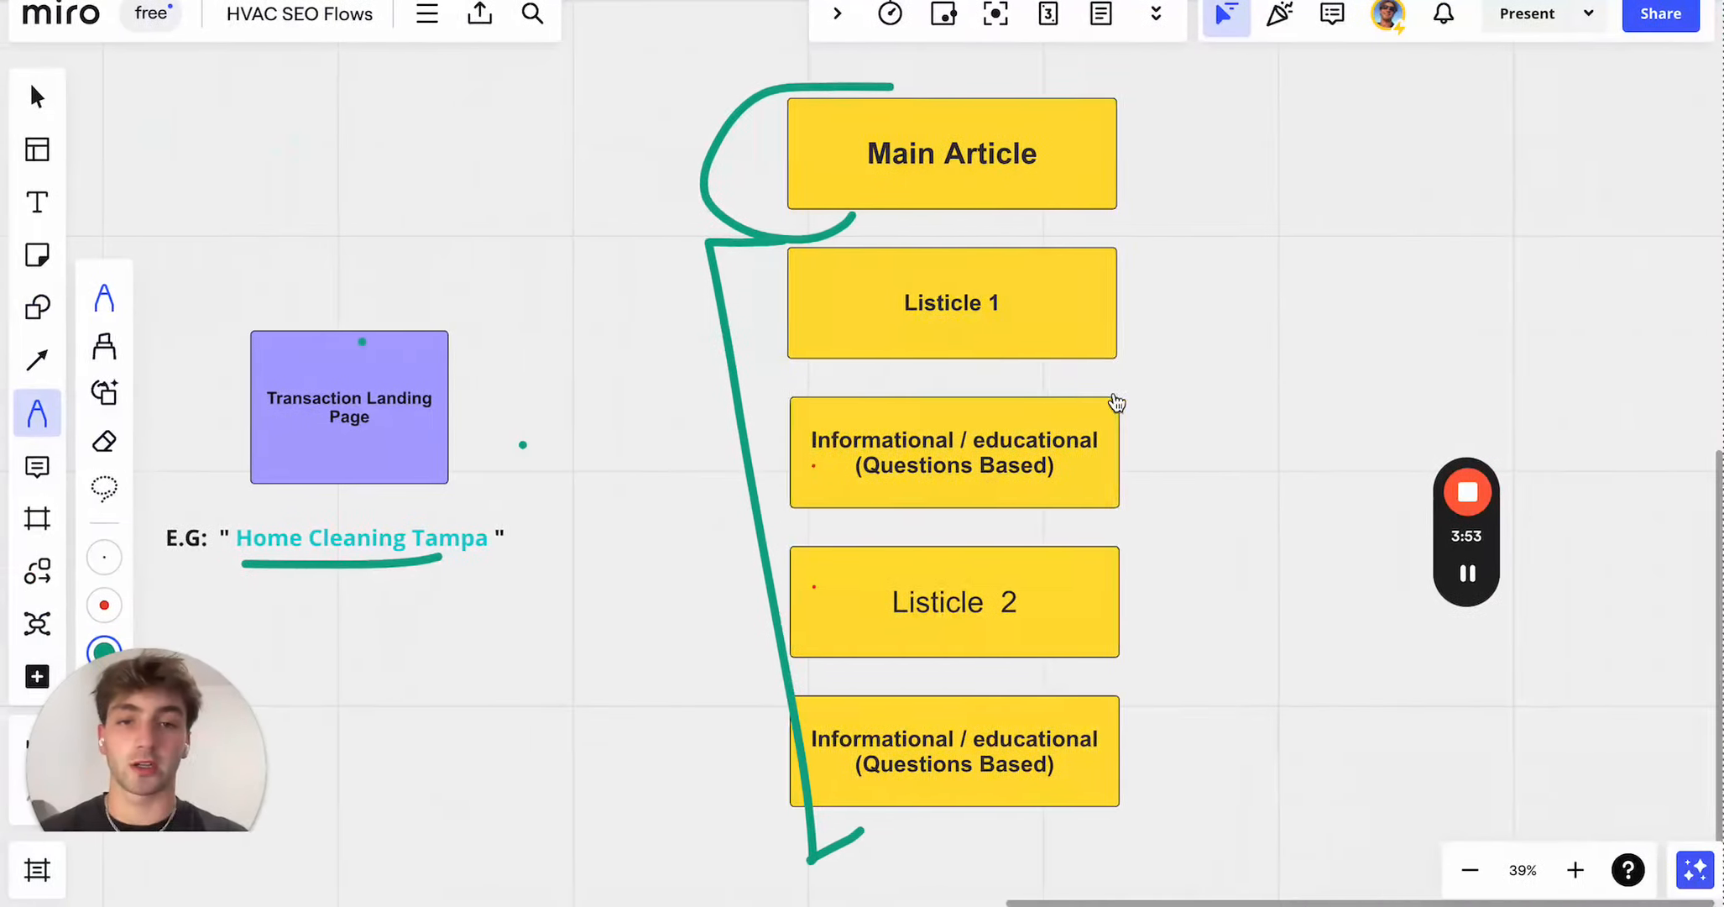
# Step: Draw a green pen arrow into the Main Article box
pyautogui.moveTo(720, 424); pyautogui.dragTo(770, 424)
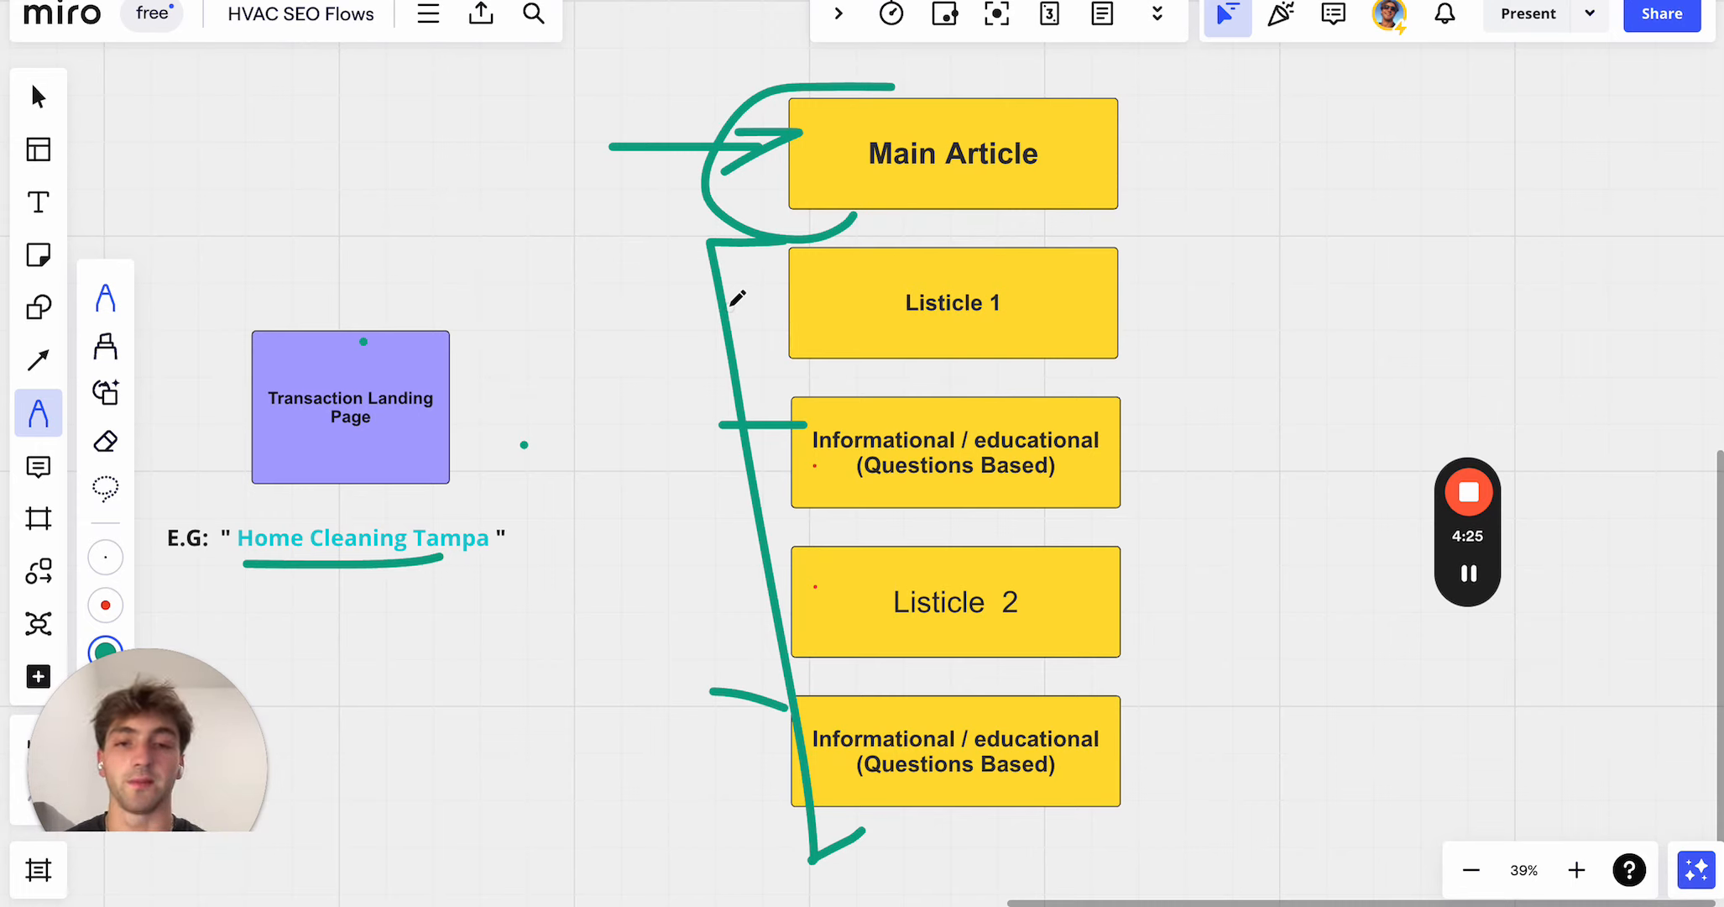
pyautogui.moveTo(603, 361)
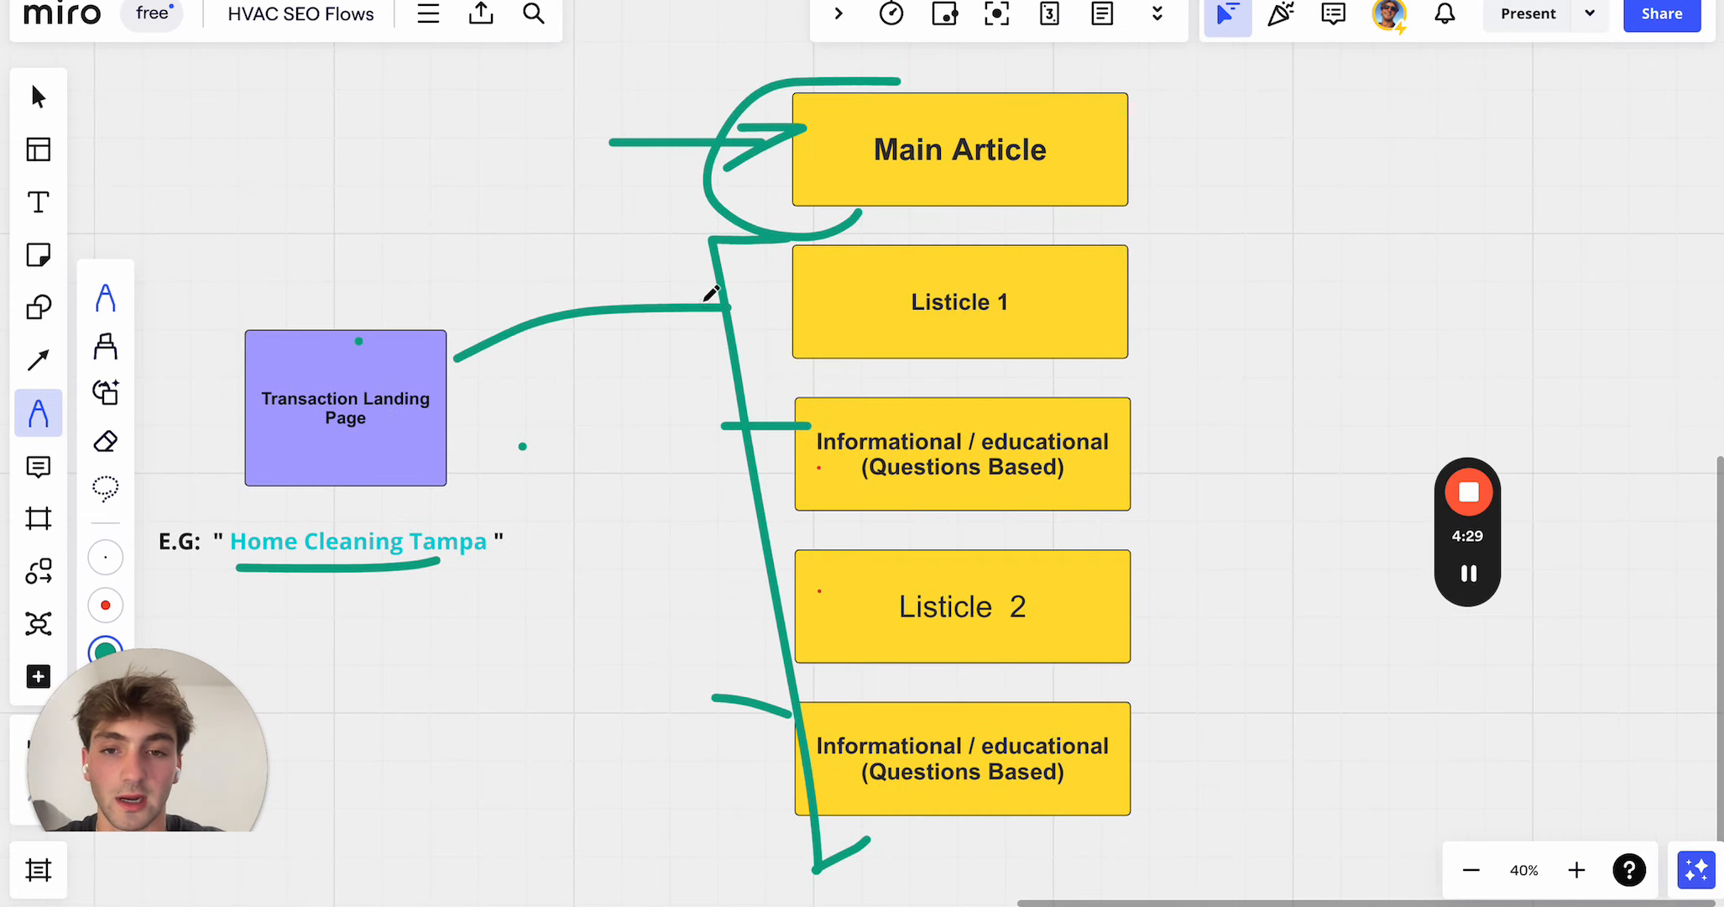
# Step: Draw curved arrows from the landing page to Listicle 1 and Main Article
pyautogui.moveTo(446, 325); pyautogui.dragTo(720, 127)
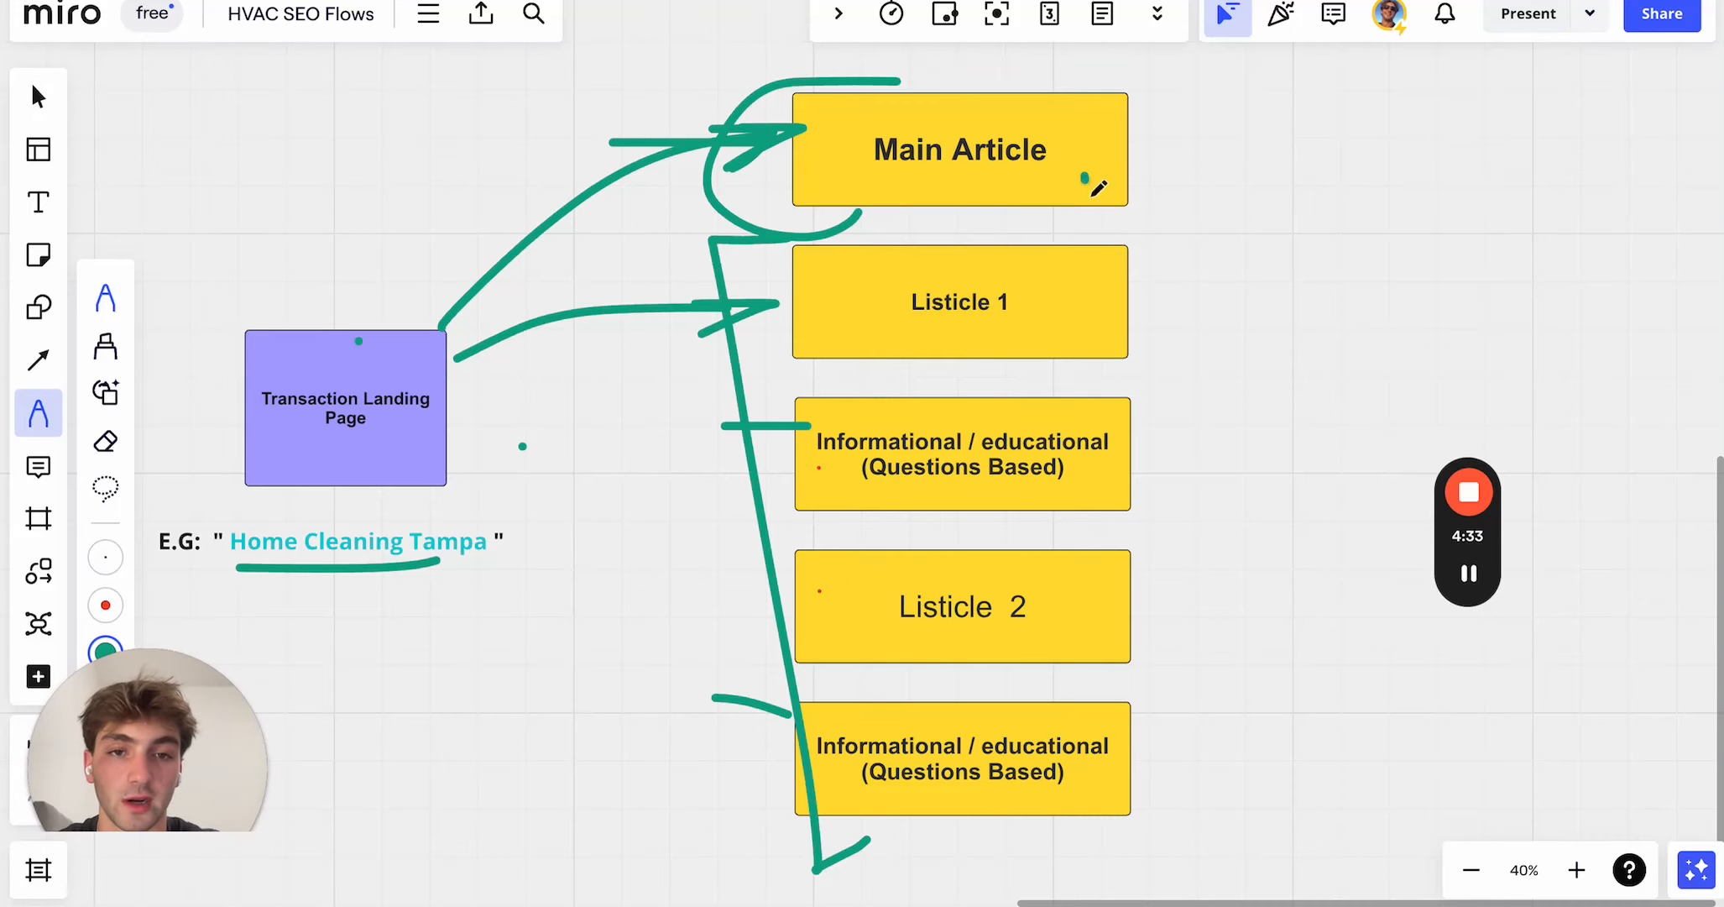
pyautogui.moveTo(1100, 209); pyautogui.dragTo(1121, 380)
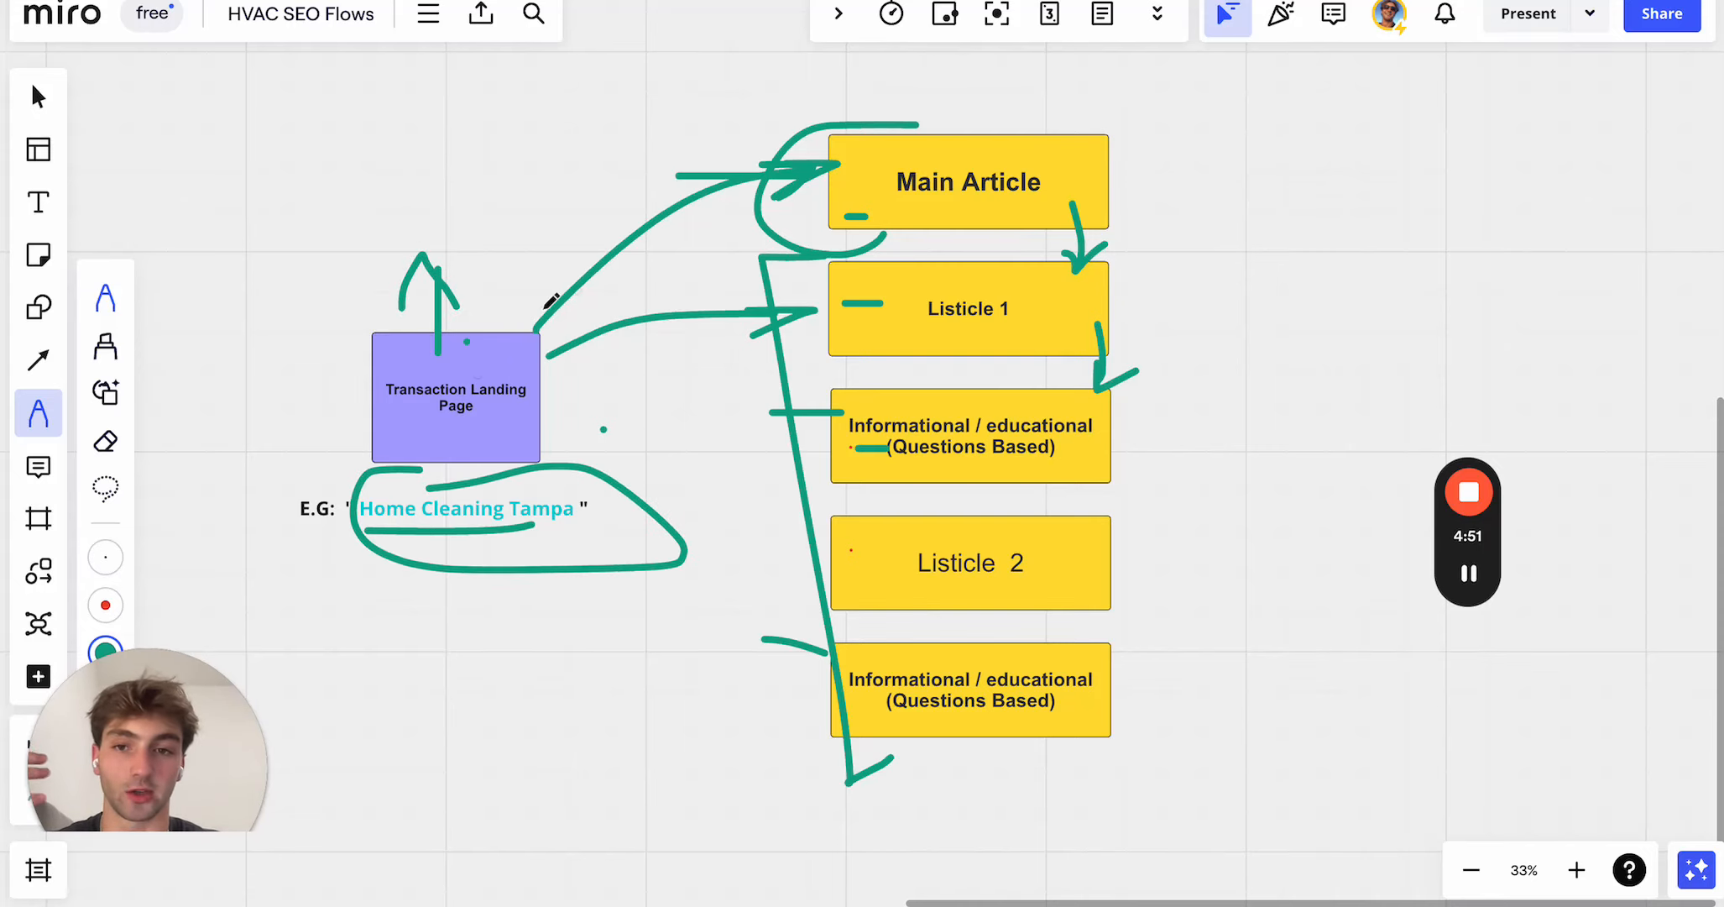
pyautogui.moveTo(528, 315)
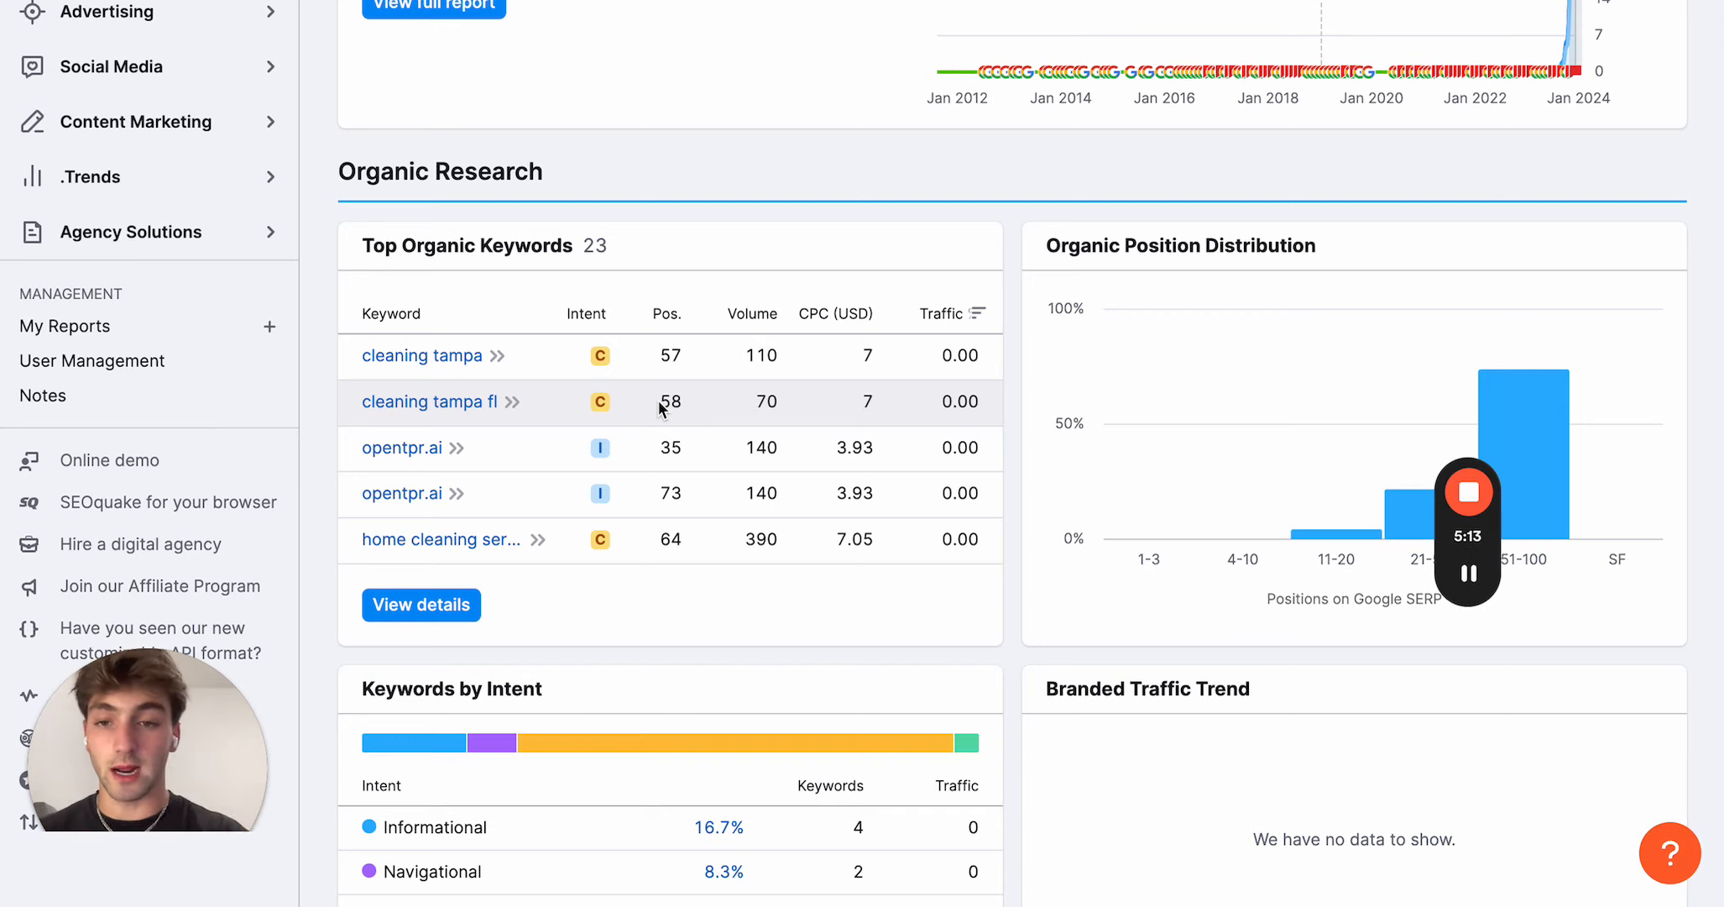
# Step: Scroll Semrush Domain Overview to the Top Organic Keywords list
pyautogui.scroll(-3)
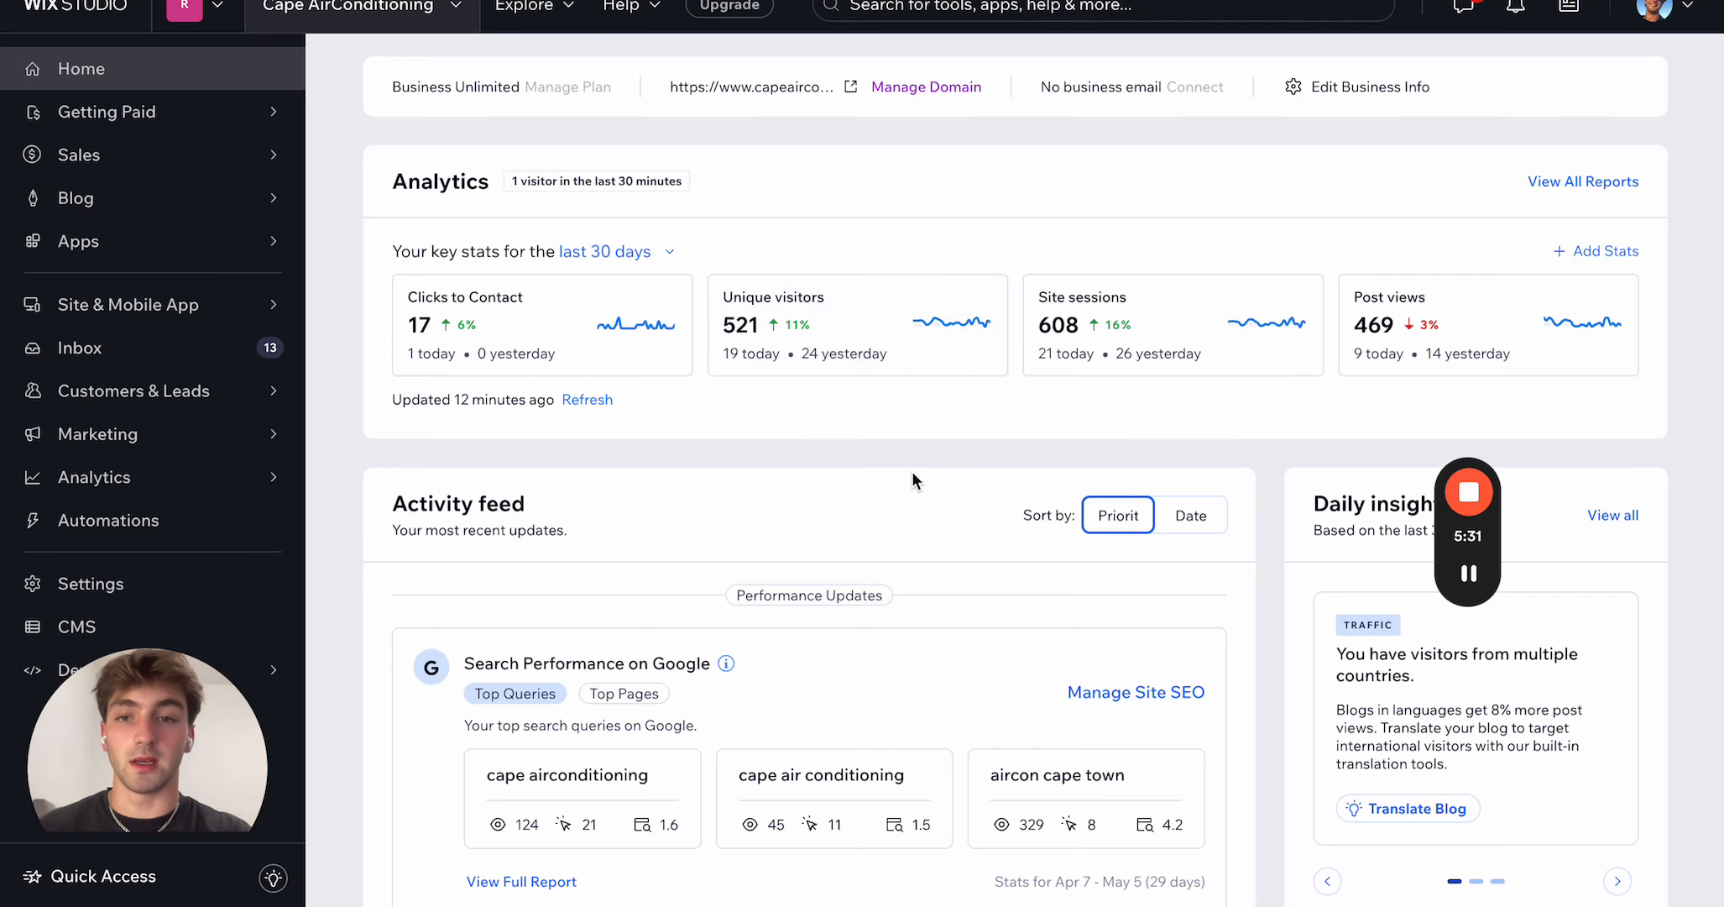
pyautogui.moveTo(823, 79)
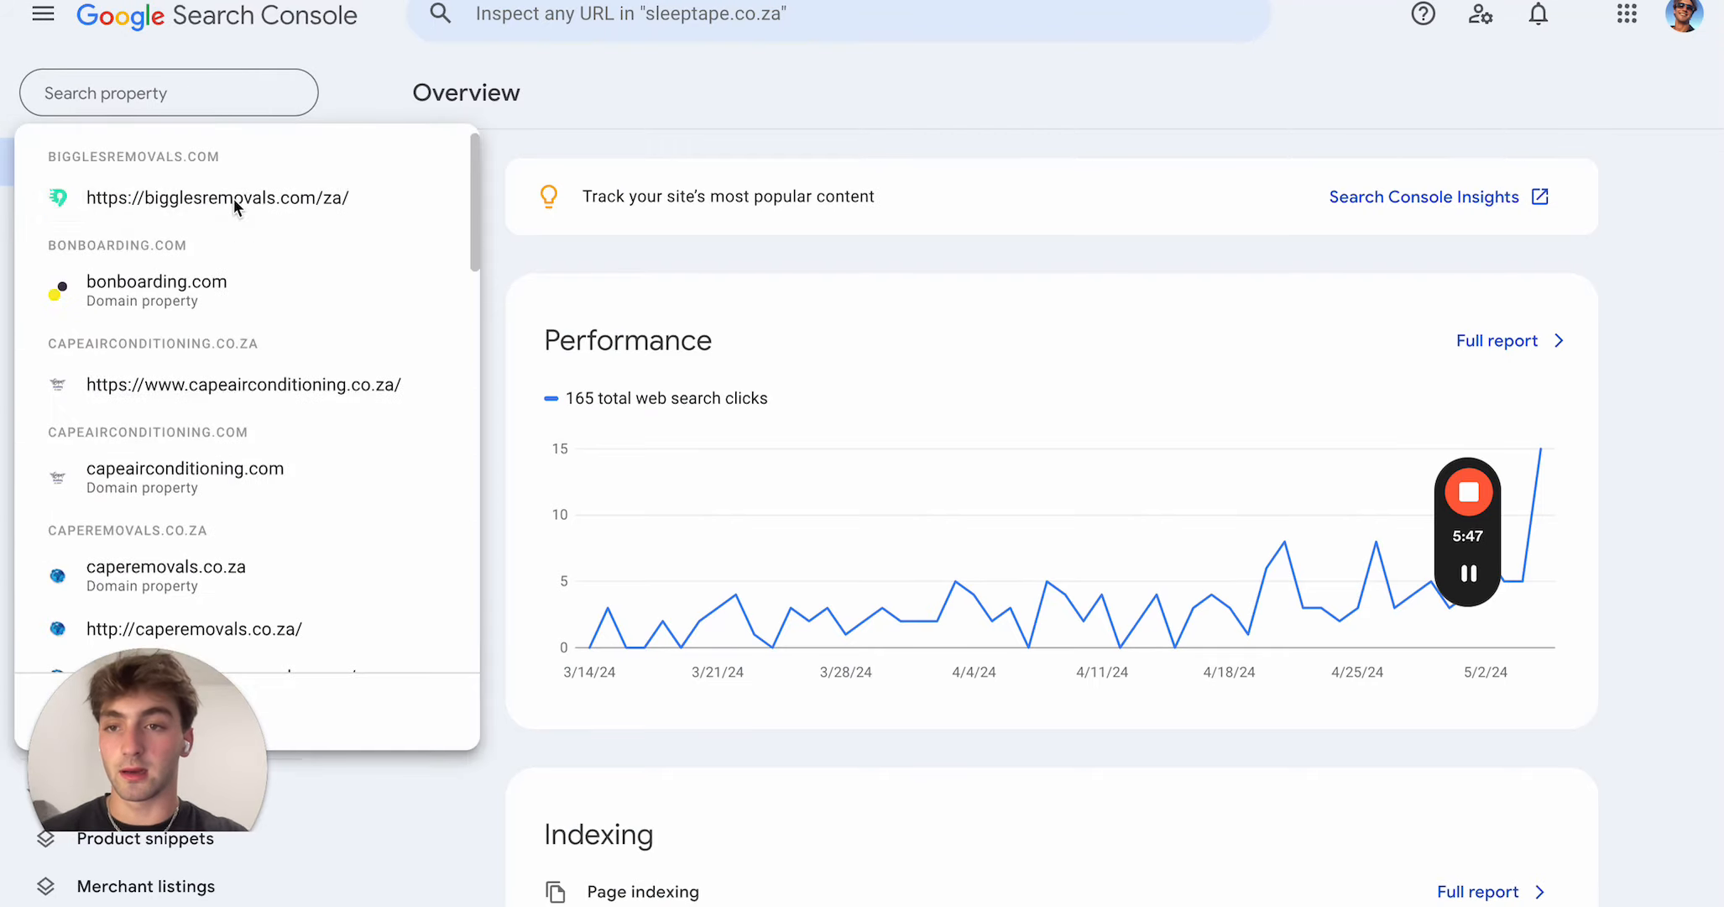
# Step: Select the bigglesremovals.com/za property and scroll its performance overview
pyautogui.click(217, 198)
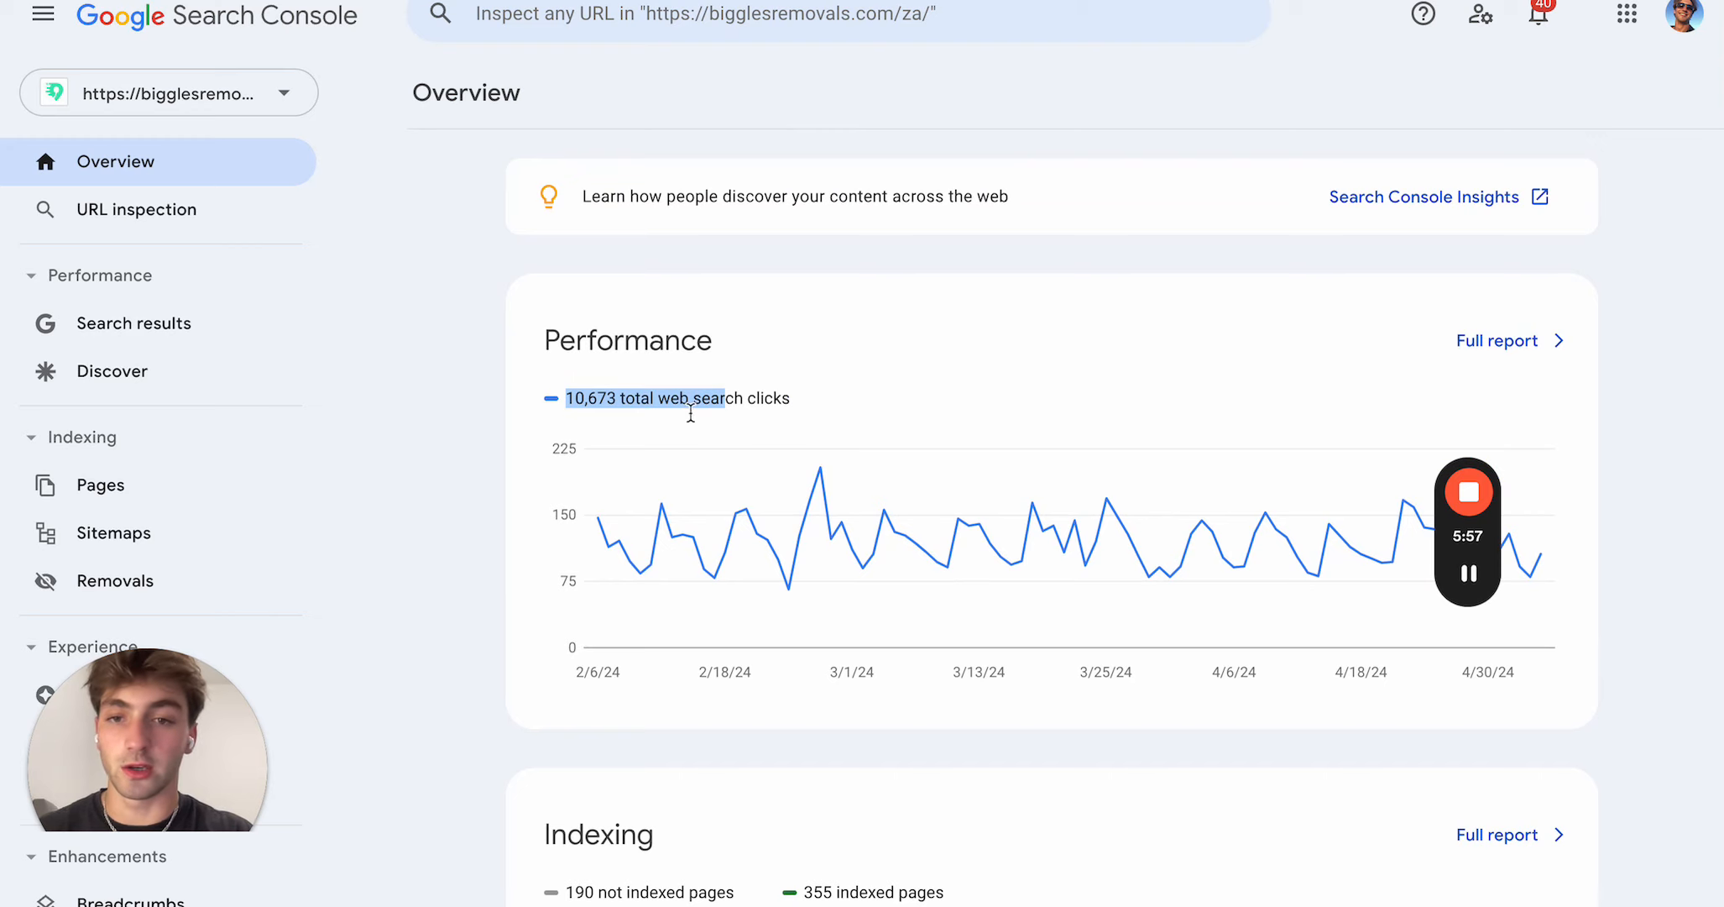
pyautogui.scroll(-3)
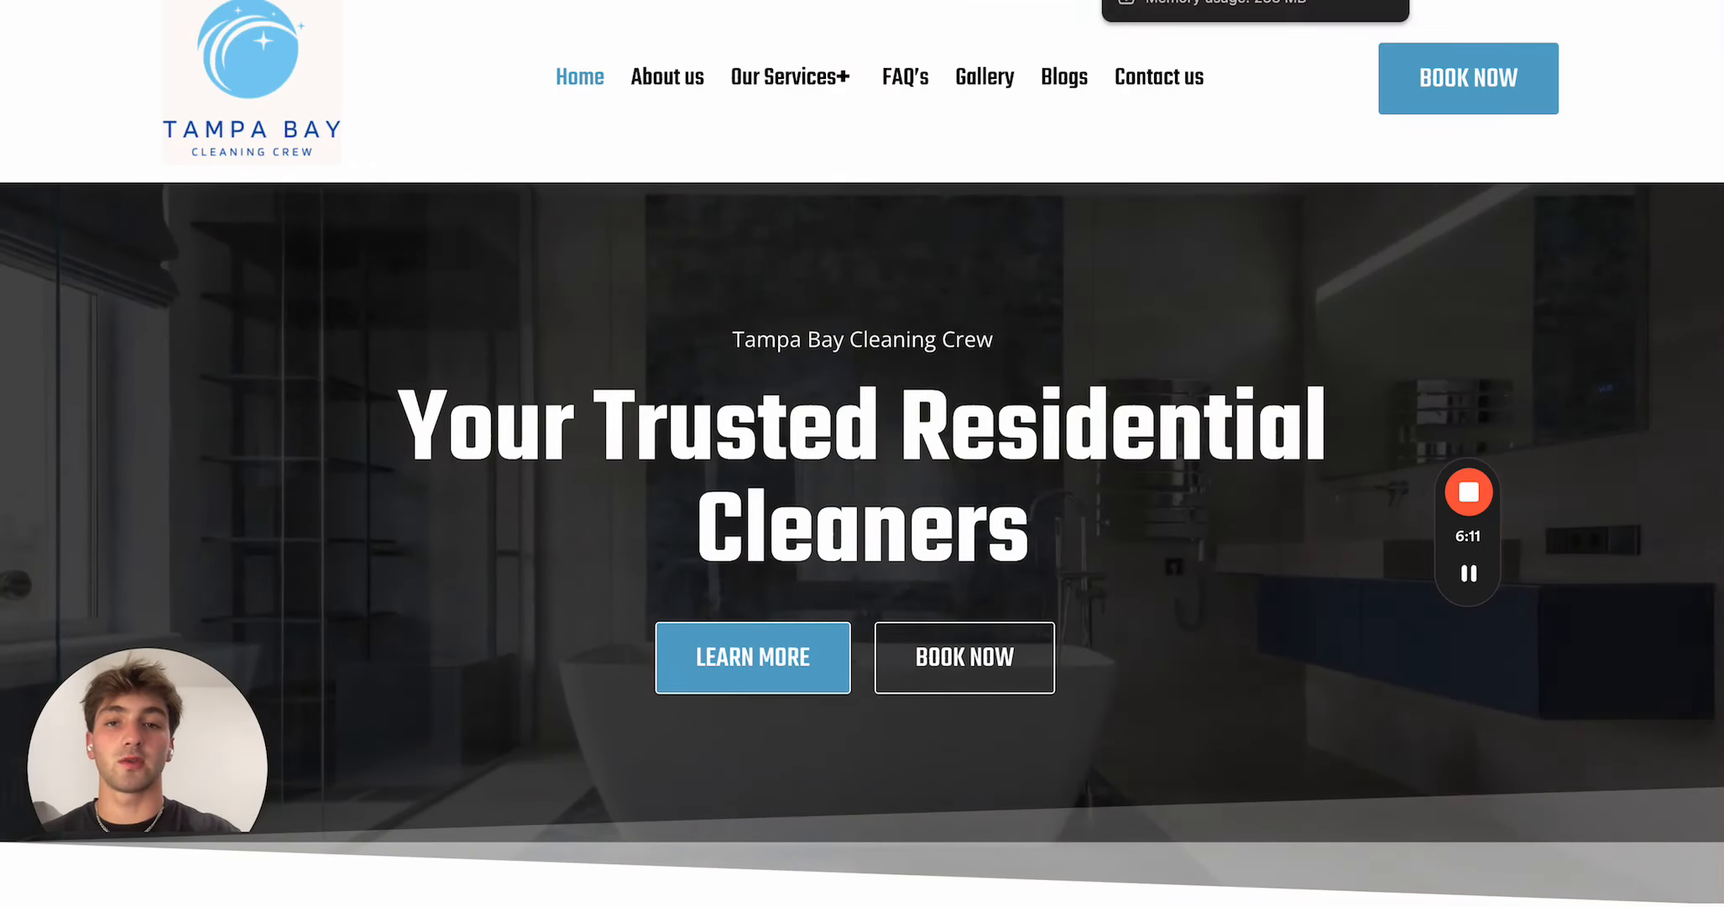
# Step: Scroll through the Tampa Bay Cleaning Crew residential cleaners homepage
pyautogui.scroll(-3)
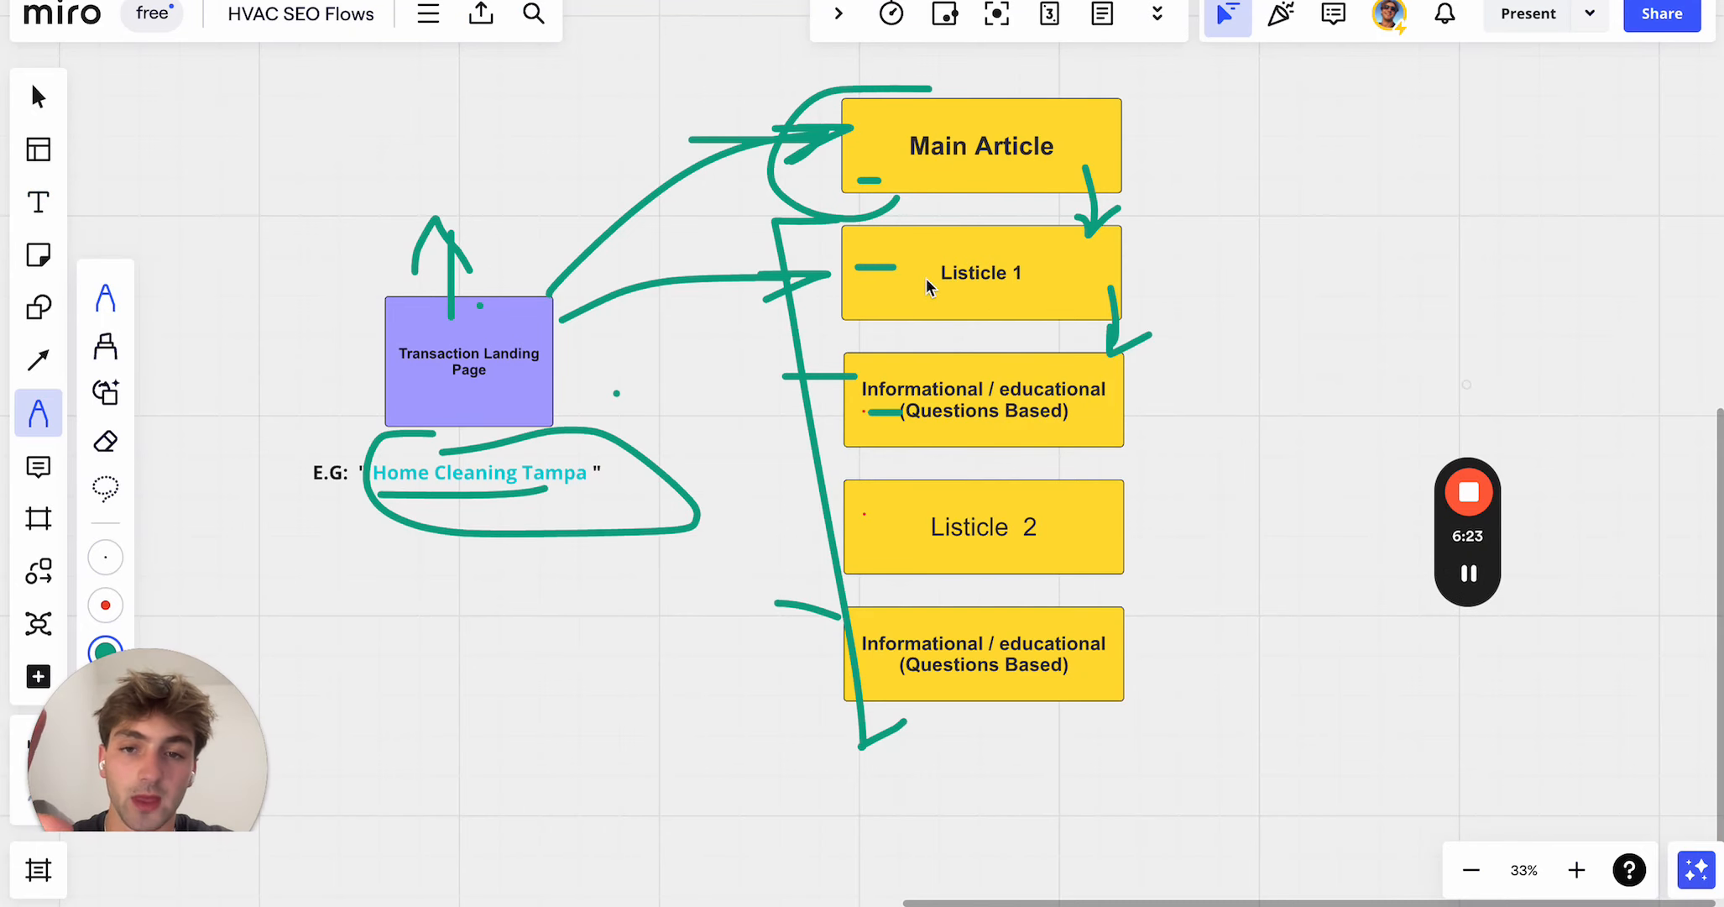
pyautogui.moveTo(834, 125)
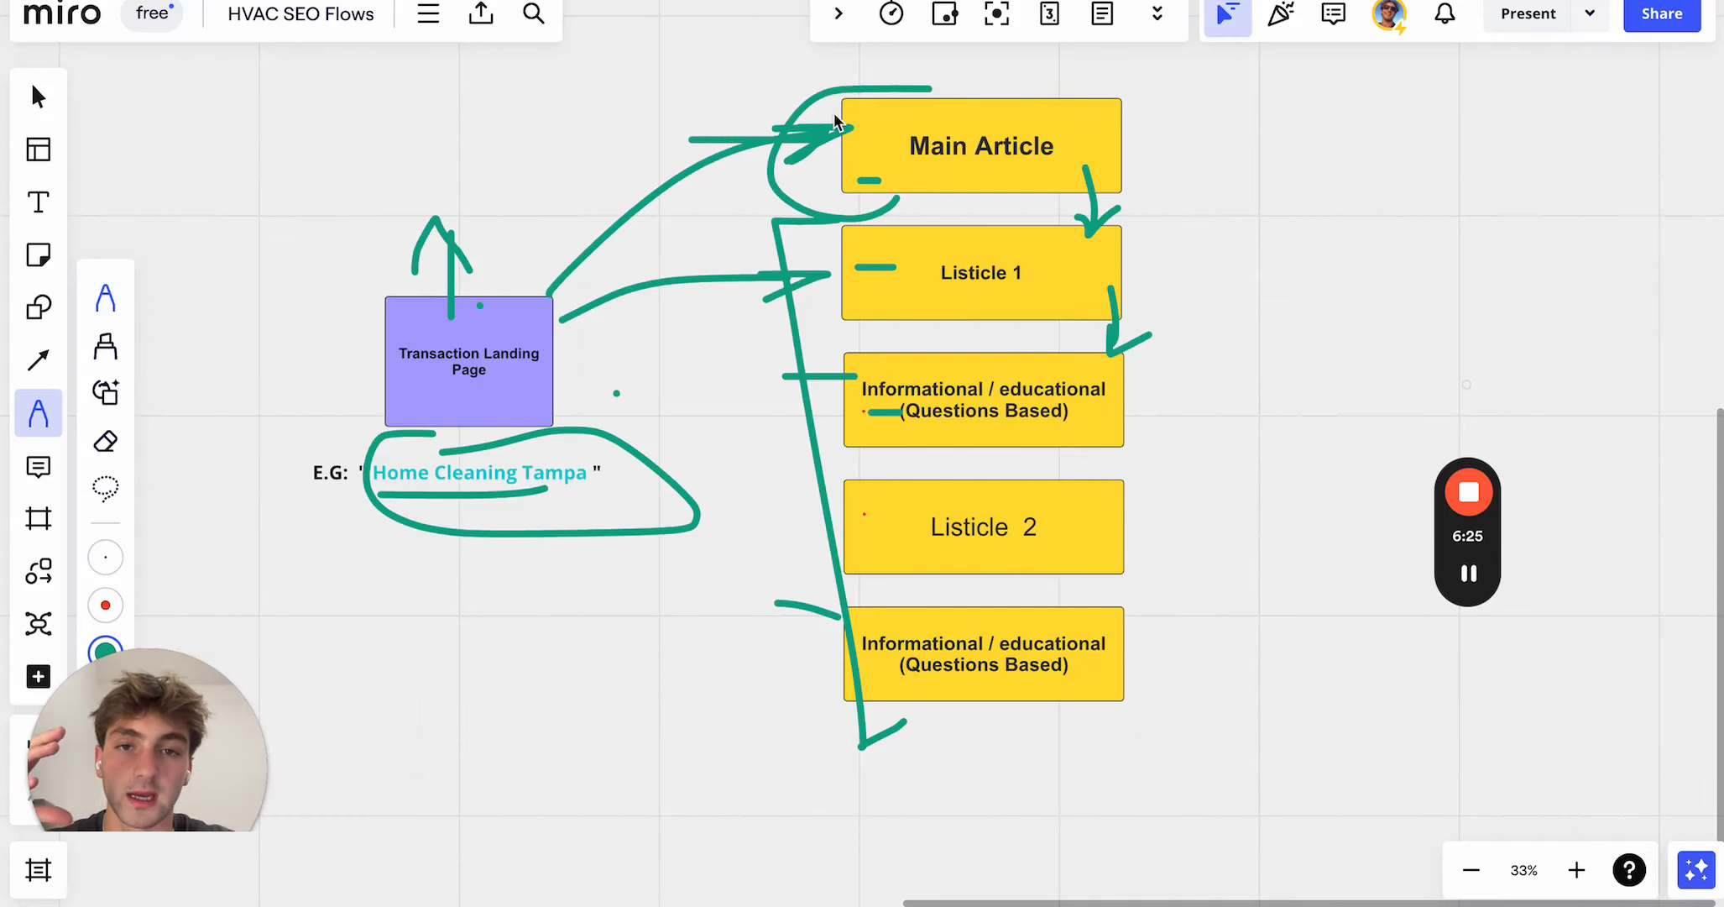